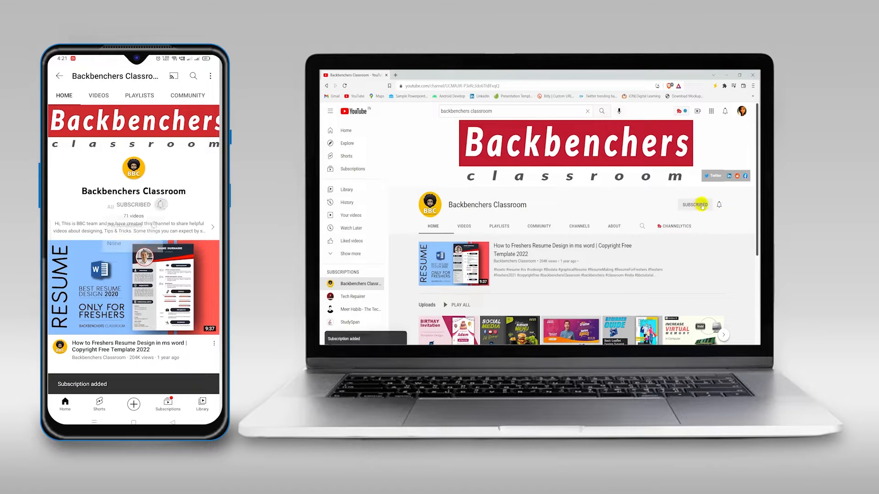
# Launch Oracle VM VirtualBox Manager from the desktop
pyautogui.click(718, 204)
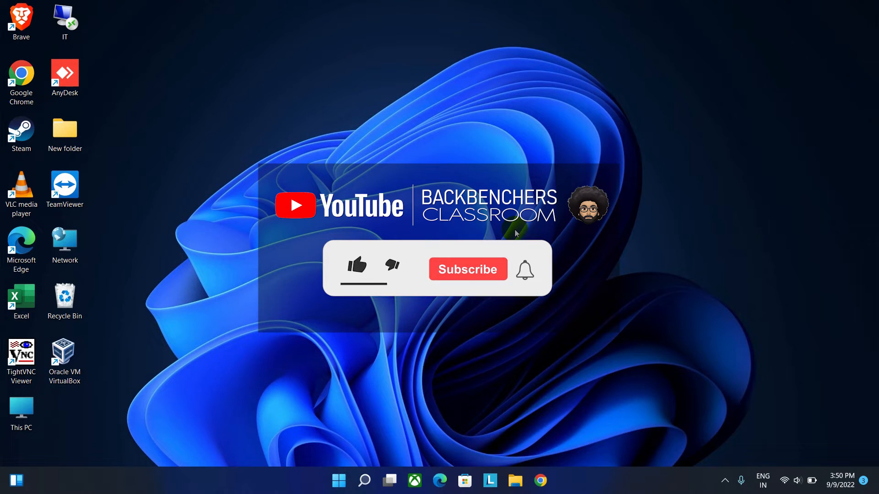
pyautogui.click(356, 266)
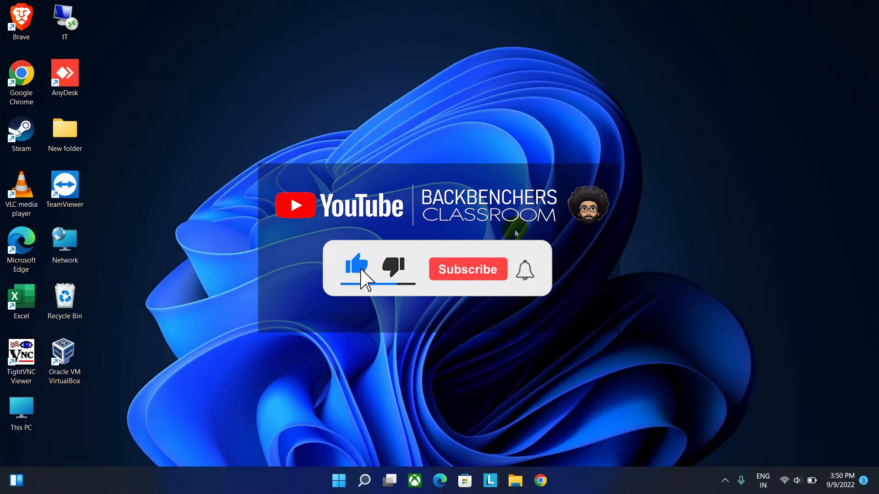
pyautogui.click(467, 270)
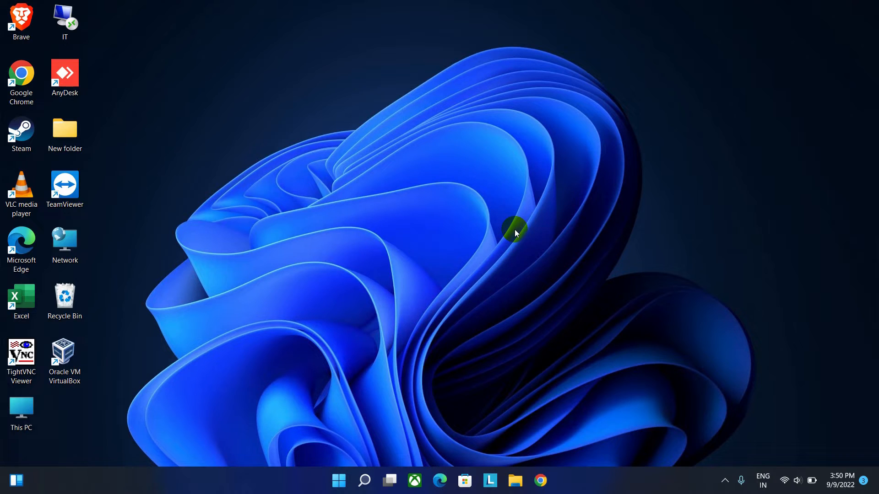
pyautogui.moveTo(506, 230)
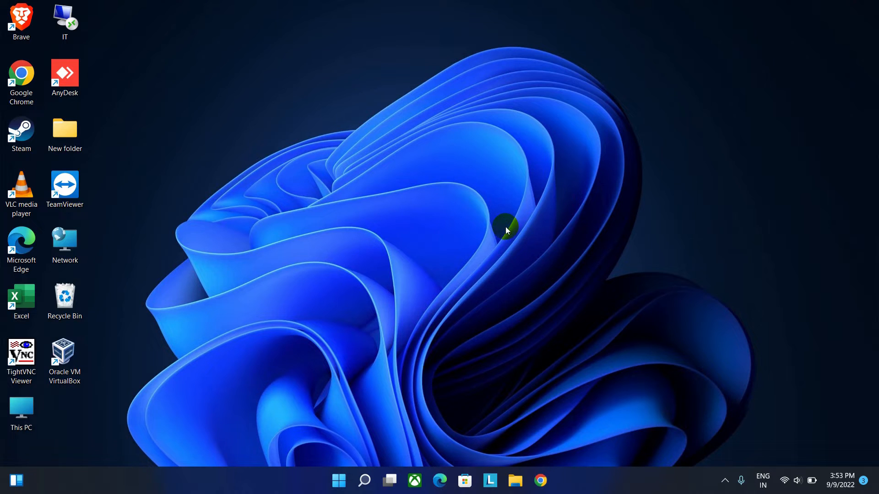
pyautogui.click(64, 357)
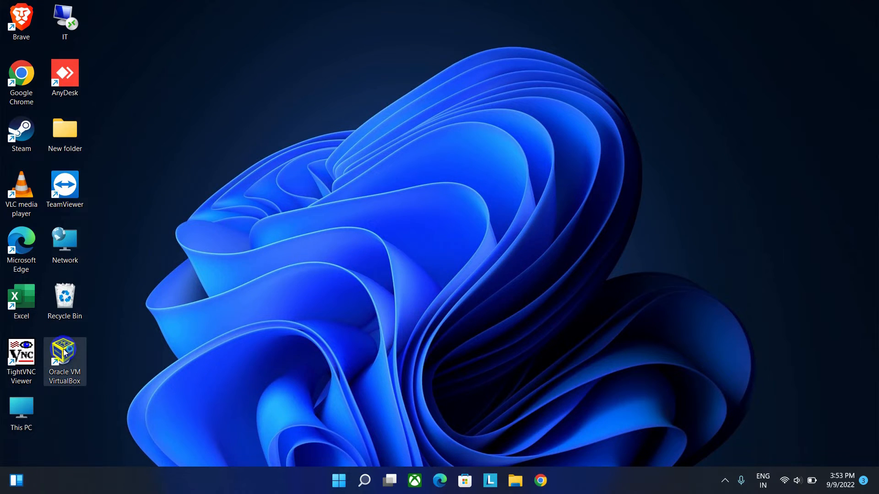
pyautogui.doubleClick(64, 356)
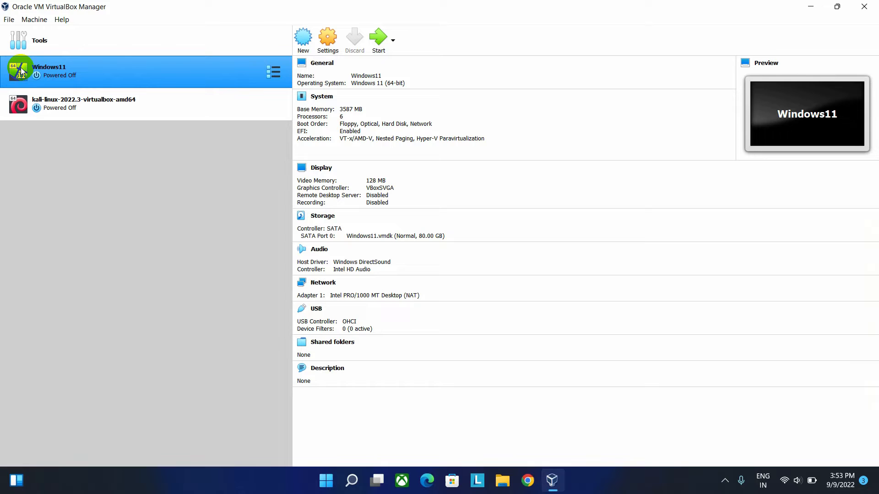
pyautogui.moveTo(45, 74)
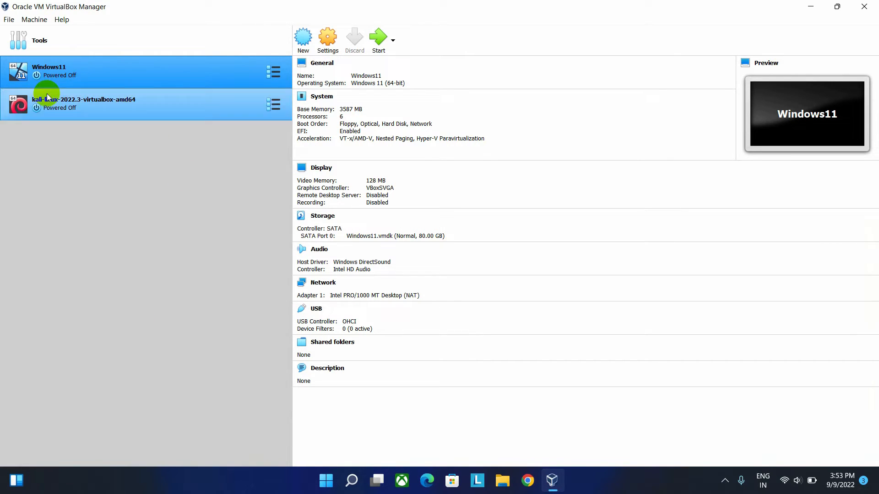
# Select the Windows11 virtual machine and bring up its Settings window
pyautogui.click(66, 72)
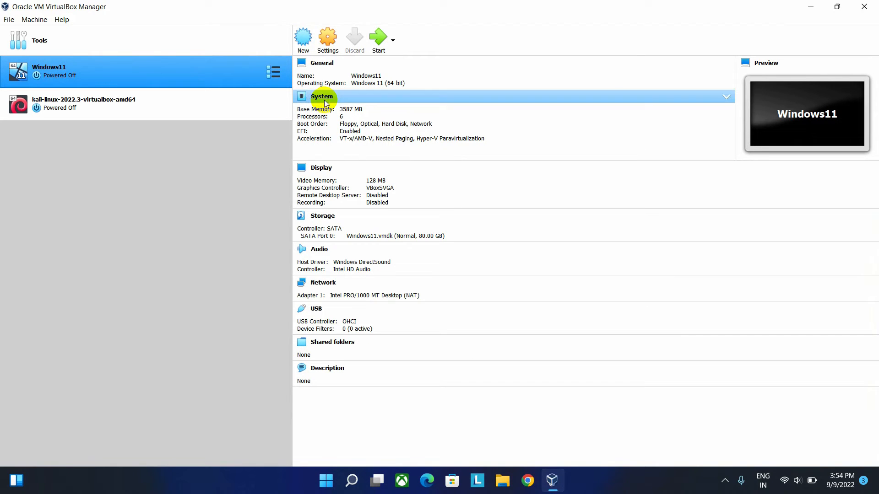
pyautogui.click(328, 37)
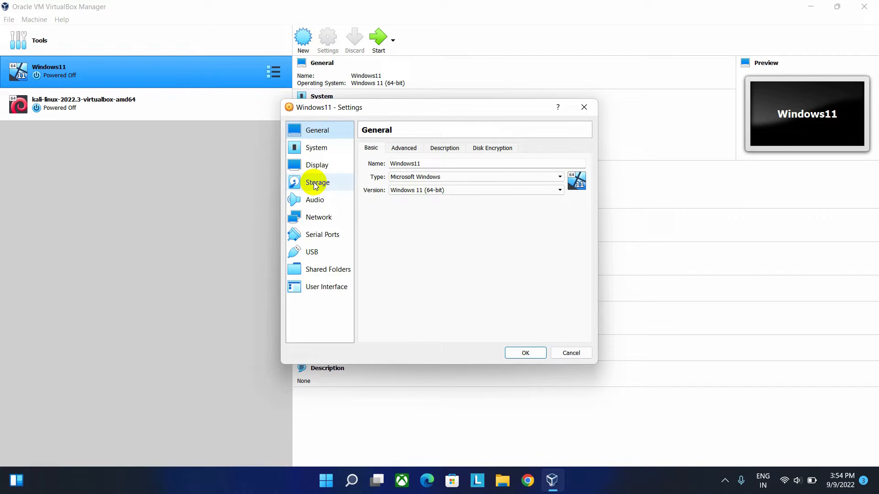
# Add a new optical drive to the Windows11 machine's SATA controller in Storage
pyautogui.click(317, 182)
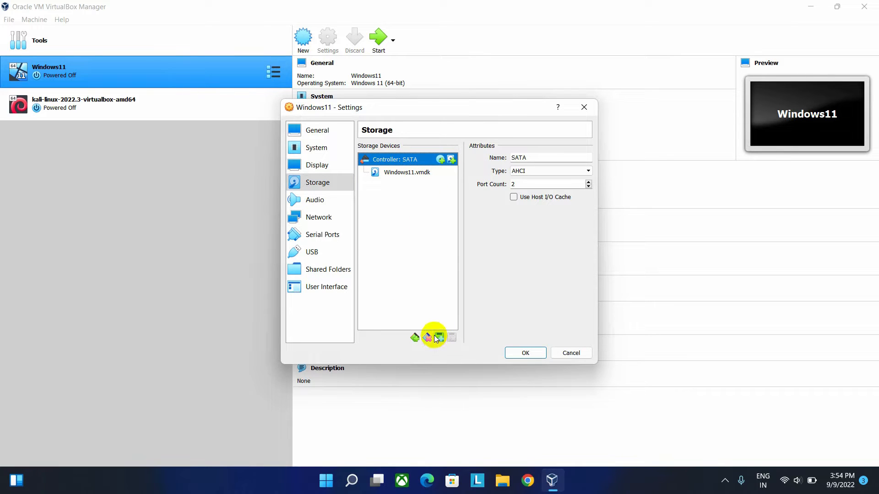
pyautogui.moveTo(439, 337)
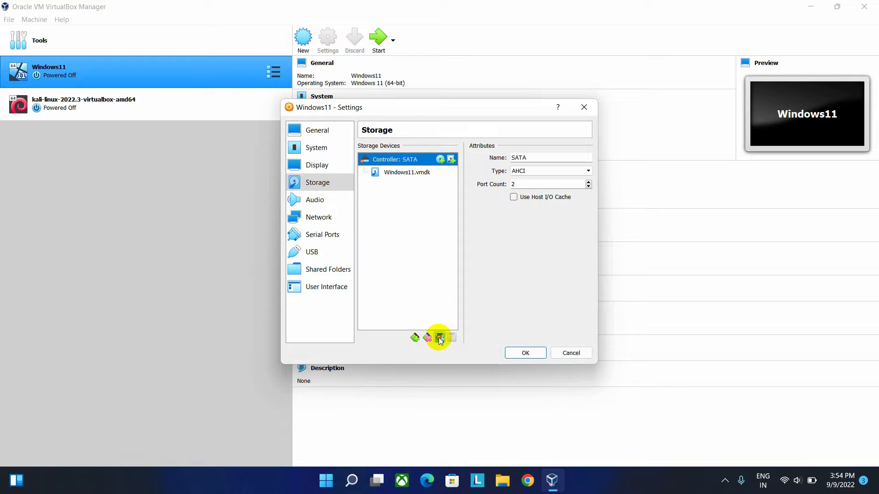
pyautogui.click(440, 337)
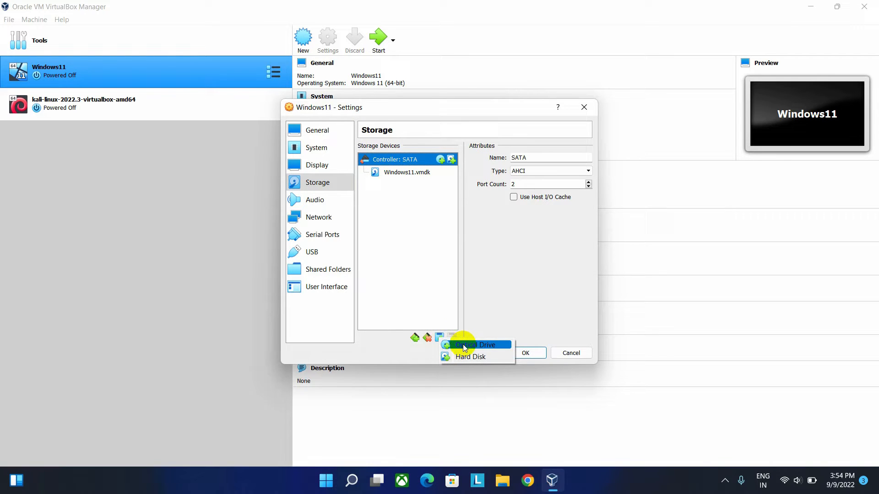
pyautogui.click(476, 345)
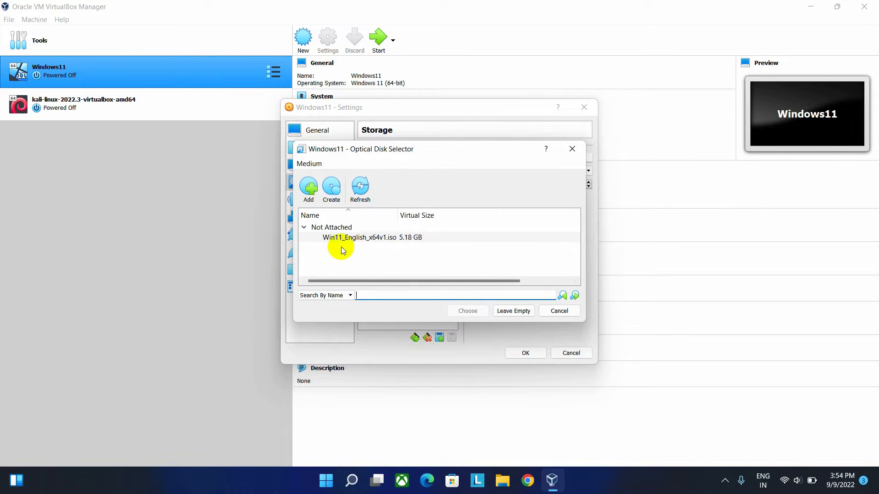
pyautogui.click(367, 237)
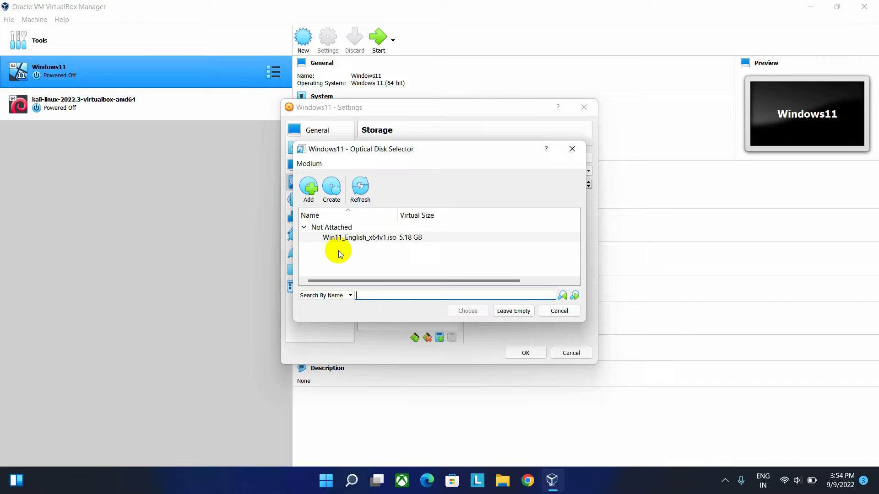
# Load the Win11_English_x64v1.iso image from D: into the new optical drive
pyautogui.click(308, 190)
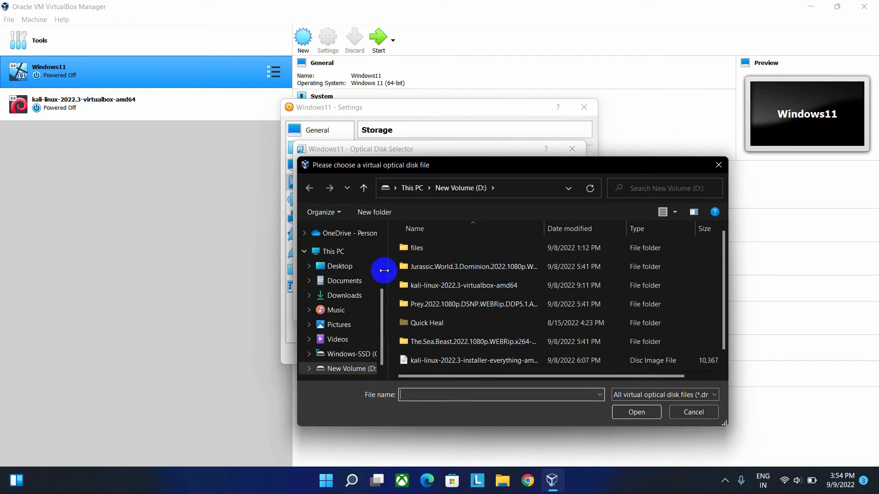
pyautogui.click(442, 363)
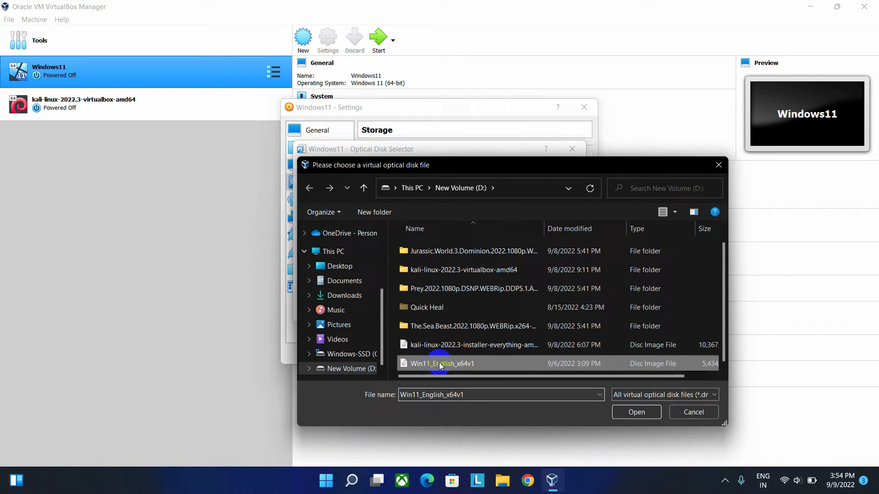
pyautogui.click(635, 412)
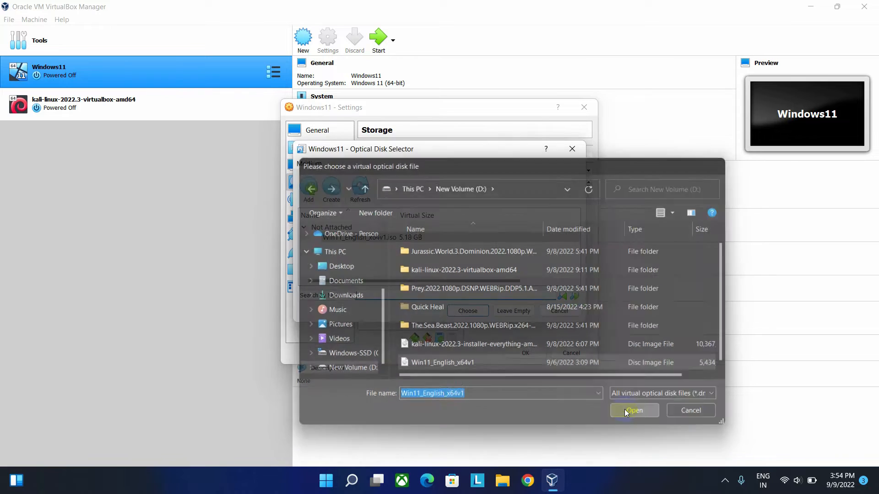
pyautogui.click(634, 410)
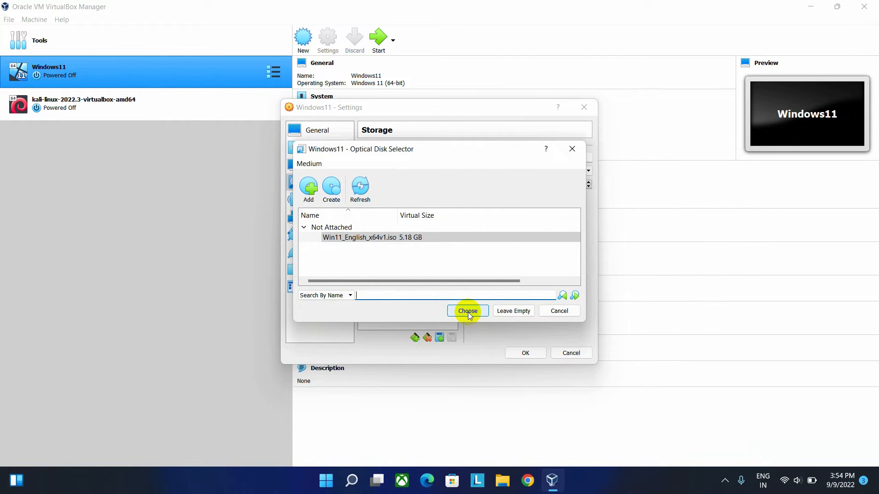
pyautogui.click(468, 311)
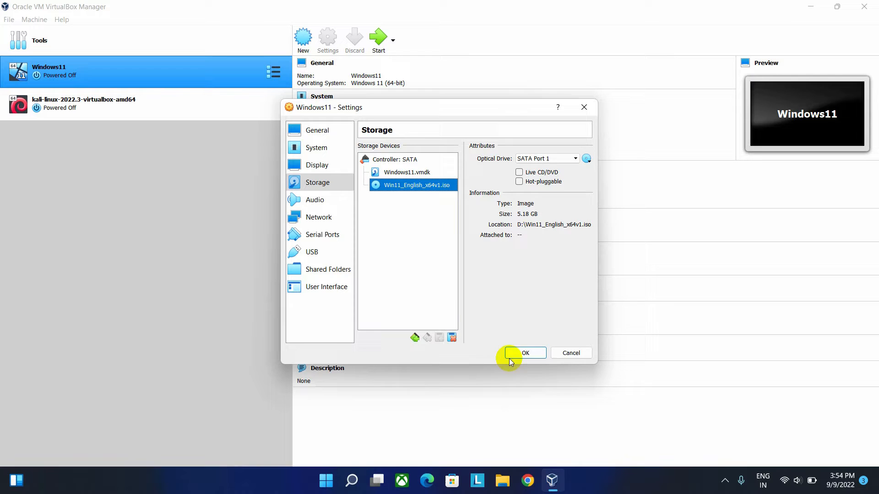
# Save the storage settings and start booting the Windows11 machine
pyautogui.click(525, 353)
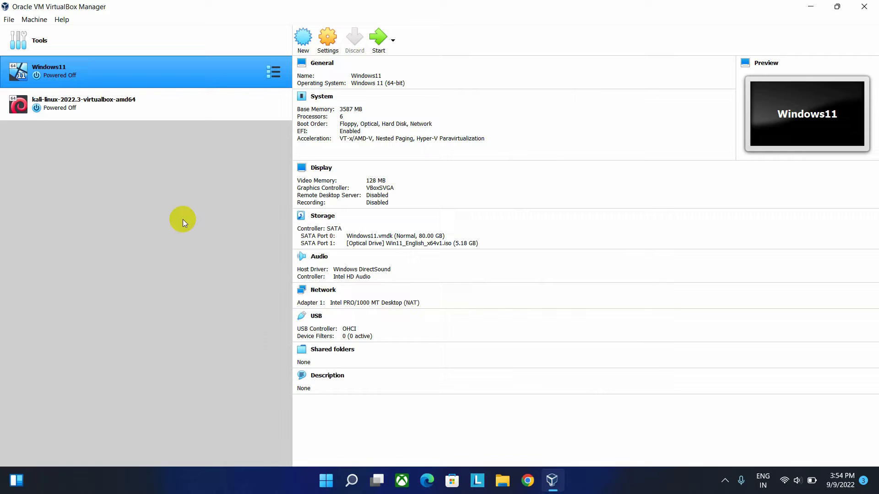
pyautogui.moveTo(335, 76)
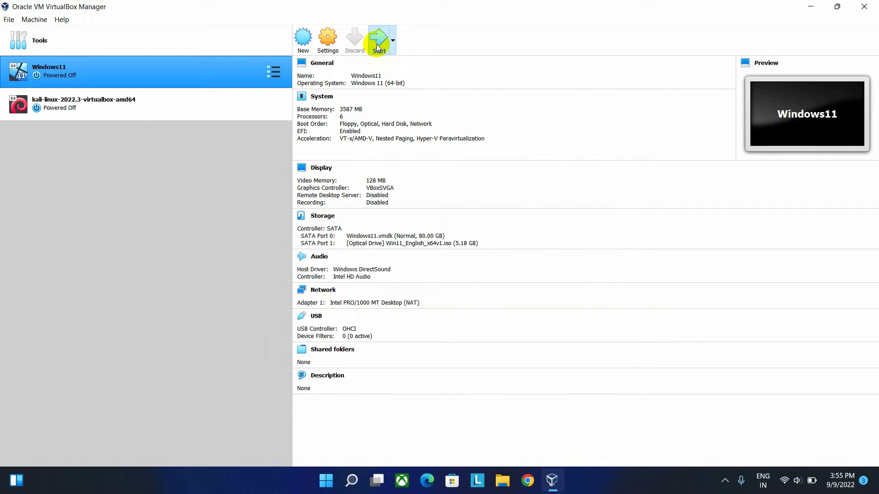
pyautogui.click(379, 40)
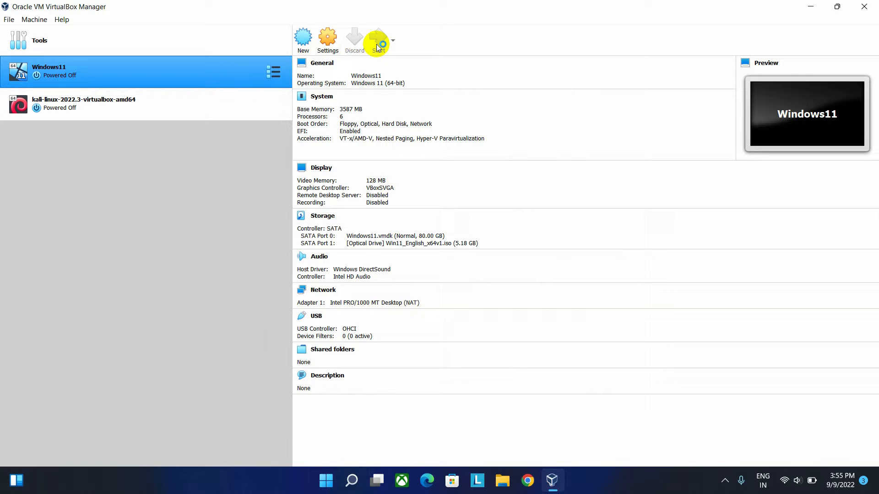
# Boot Windows Setup, keep language defaults and continue without a product key
pyautogui.click(377, 39)
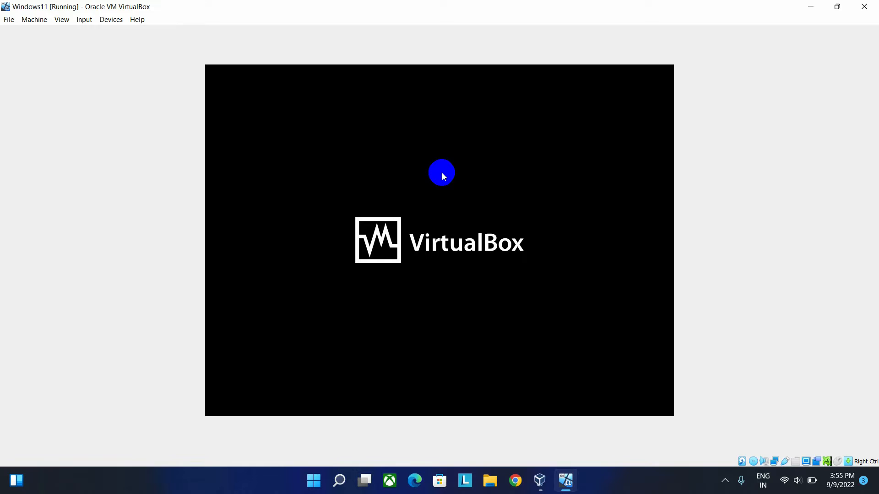
pyautogui.moveTo(785, 235)
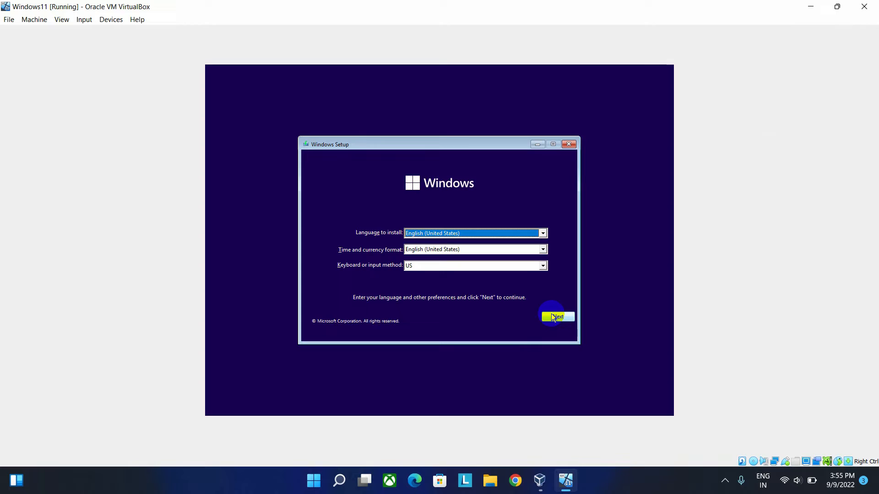
pyautogui.click(555, 316)
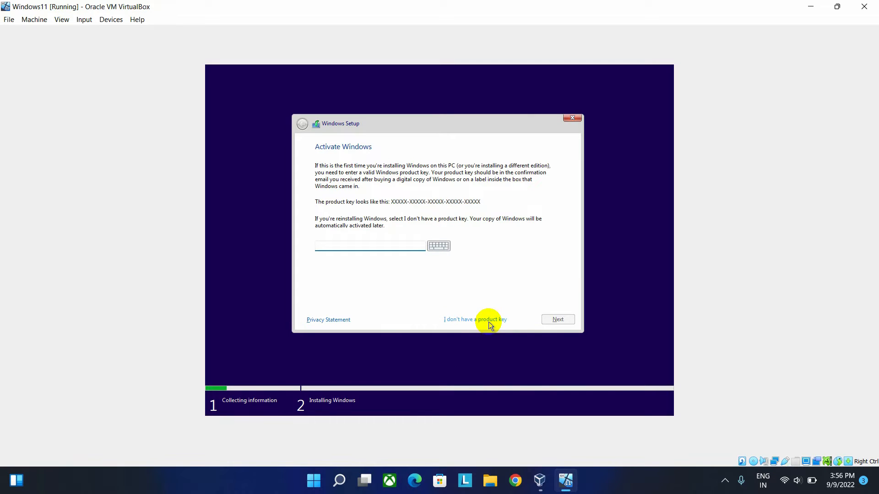
pyautogui.click(370, 245)
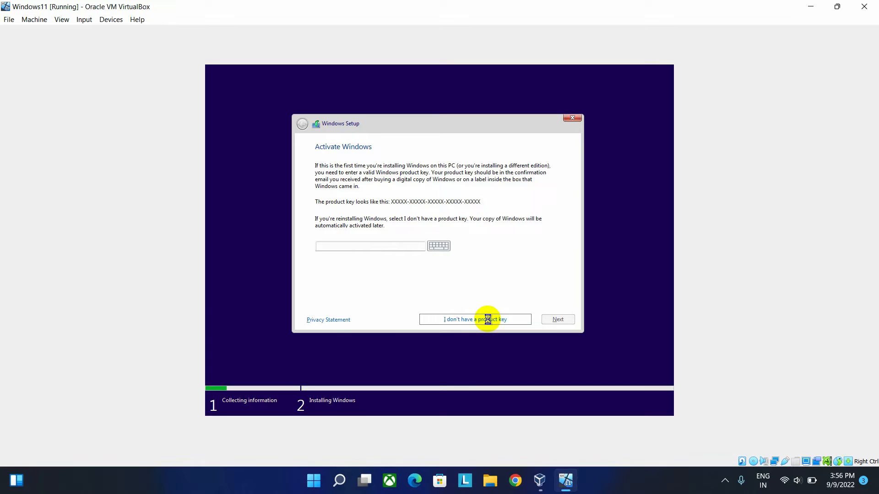
pyautogui.click(475, 319)
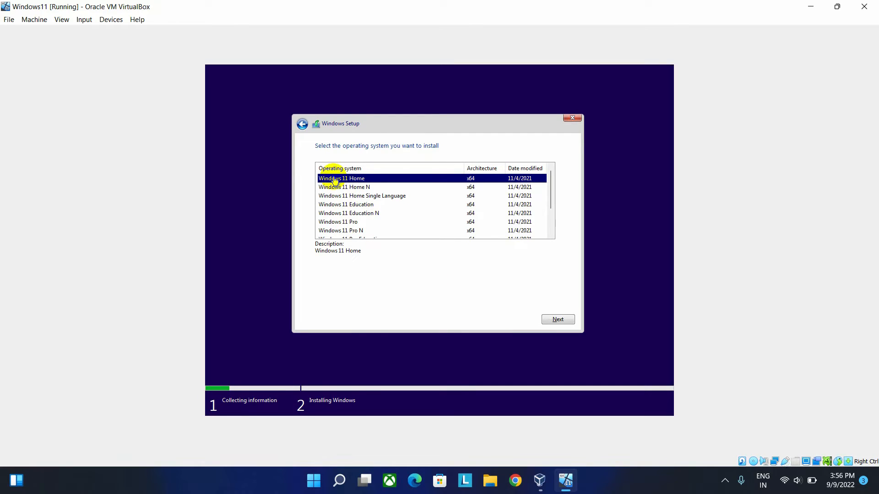
pyautogui.moveTo(340, 227)
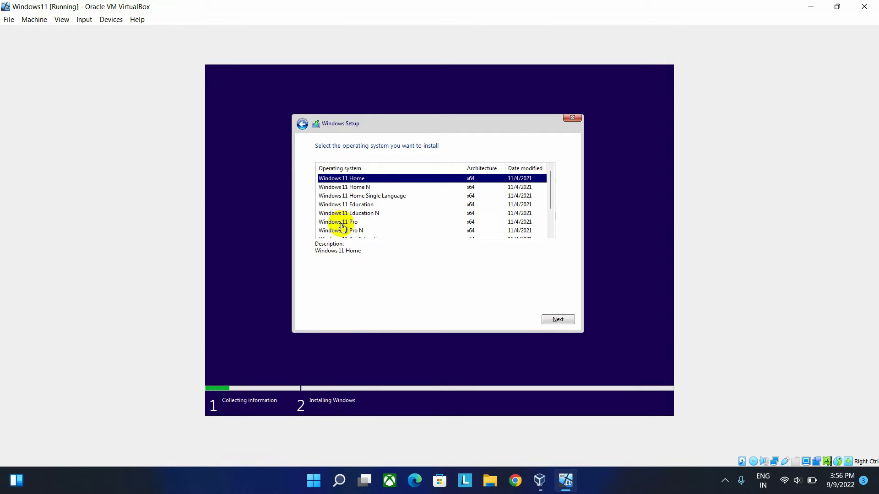
# Choose Windows 11 Pro as the edition to install and continue
pyautogui.click(338, 222)
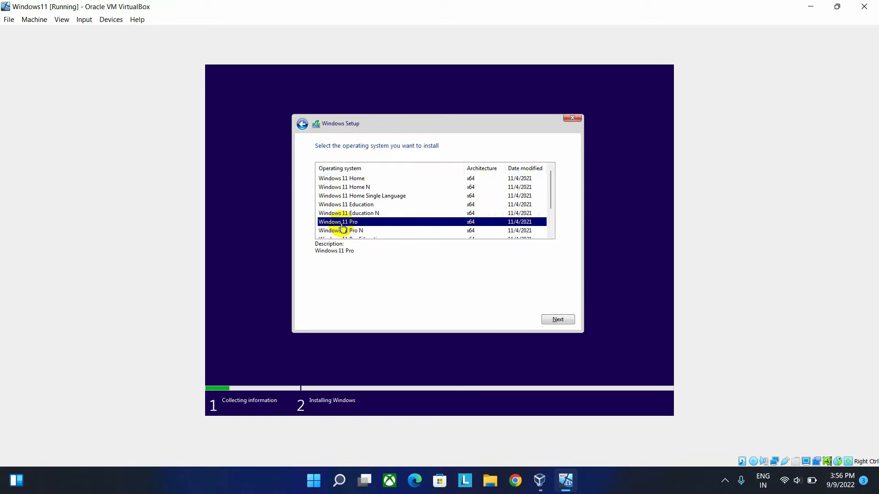
pyautogui.click(557, 319)
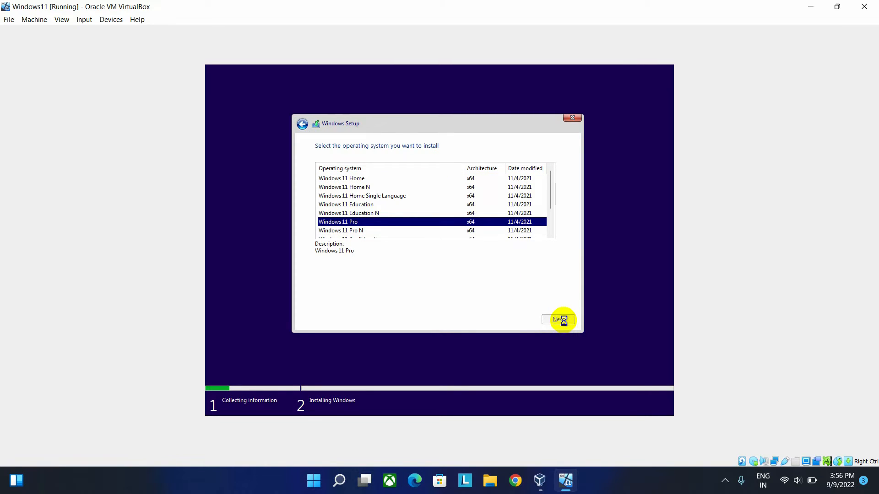
# After the 'PC can't run Windows 11' message, power off the Windows11 machine
pyautogui.click(557, 318)
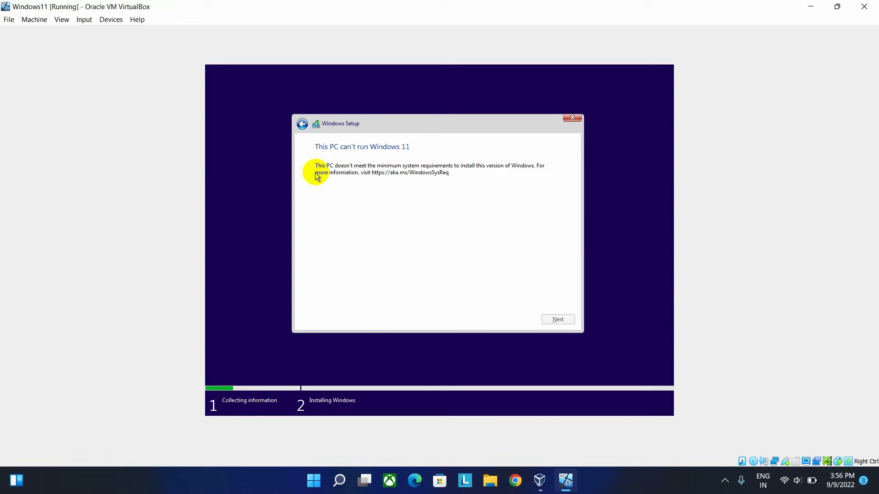
pyautogui.moveTo(385, 175)
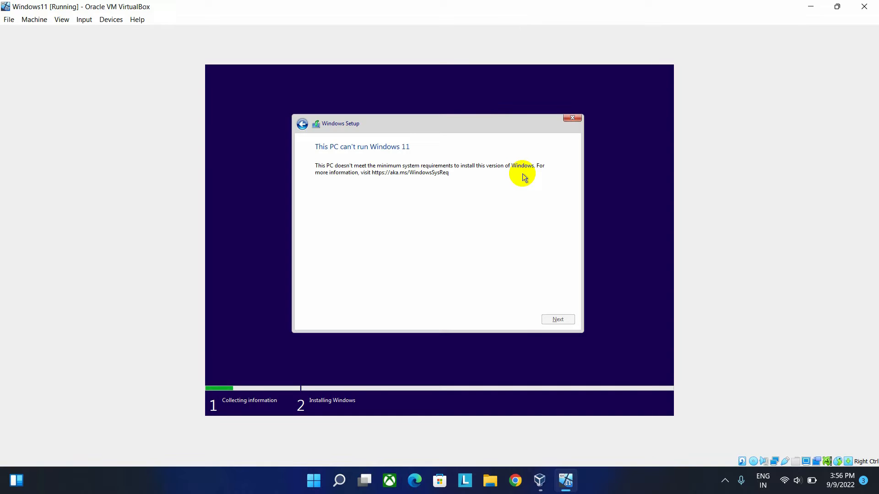
pyautogui.moveTo(654, 181)
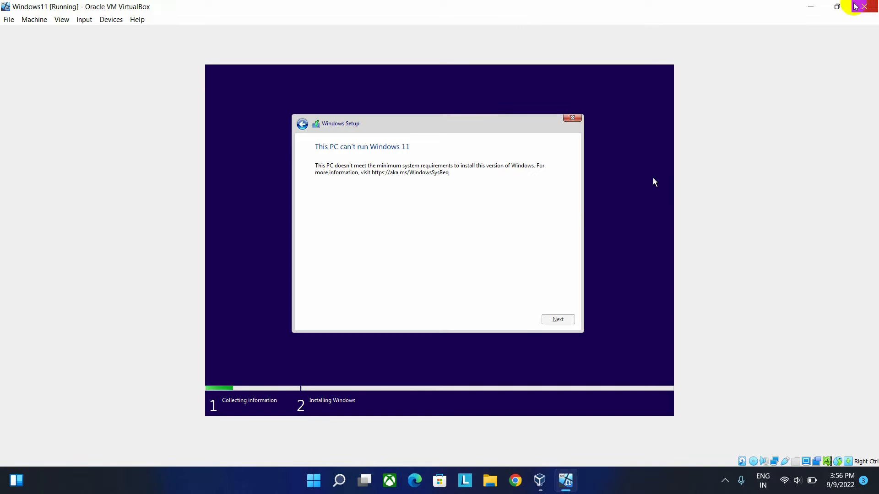
pyautogui.click(863, 7)
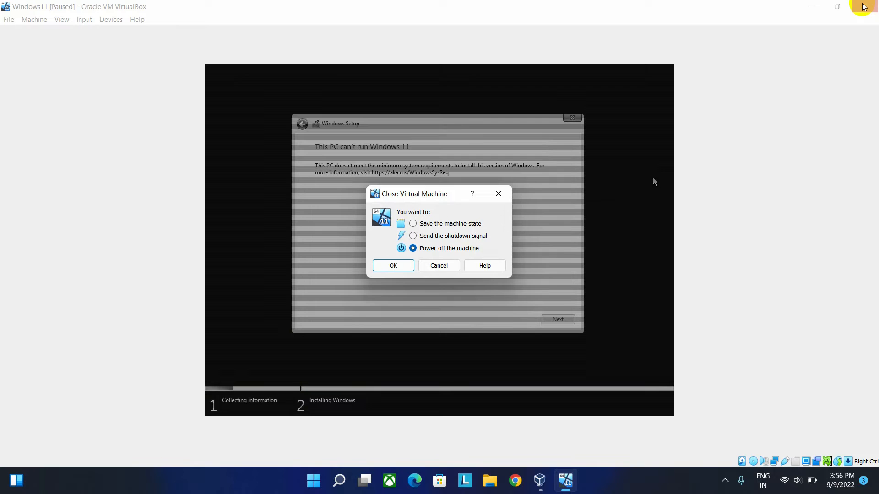
pyautogui.click(393, 265)
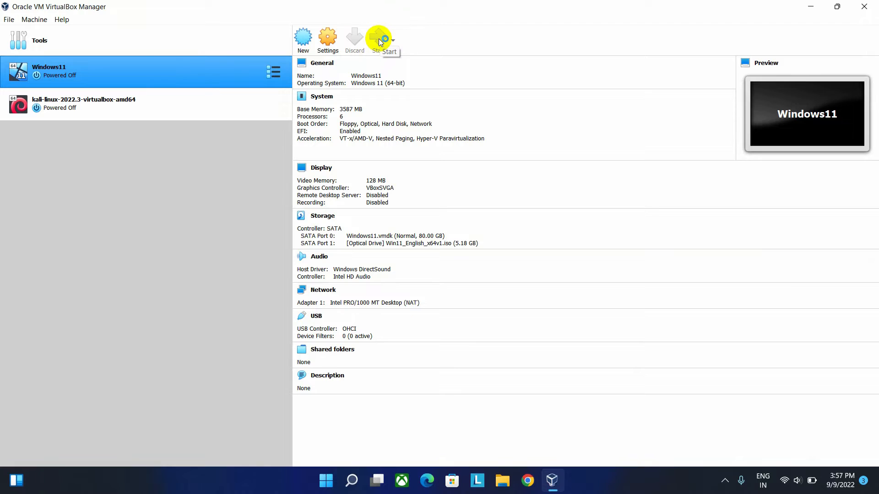
# Restart the machine, bring up a setup command prompt with Shift+F10 and launch regedit
pyautogui.click(381, 38)
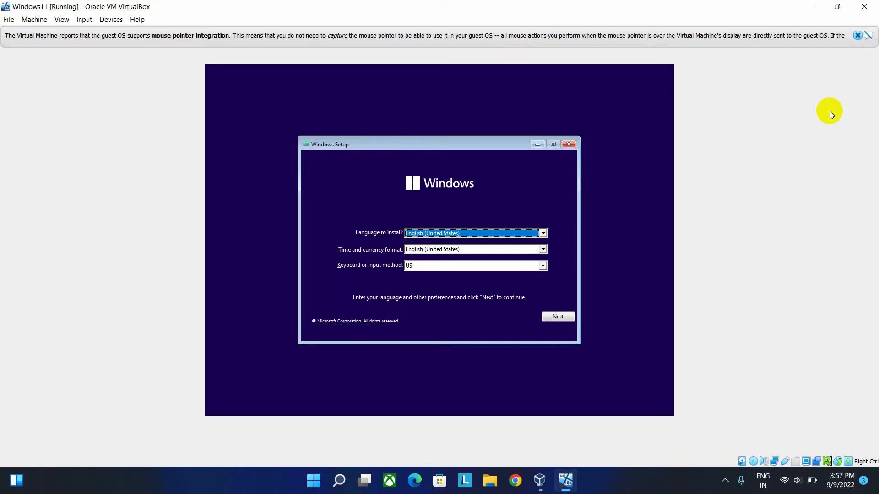
pyautogui.press('shift+f10')
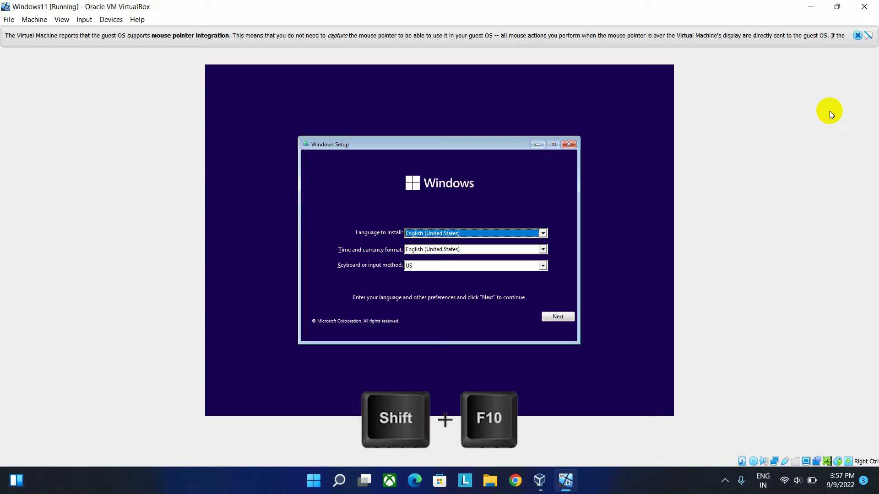
pyautogui.press('Shift+F10')
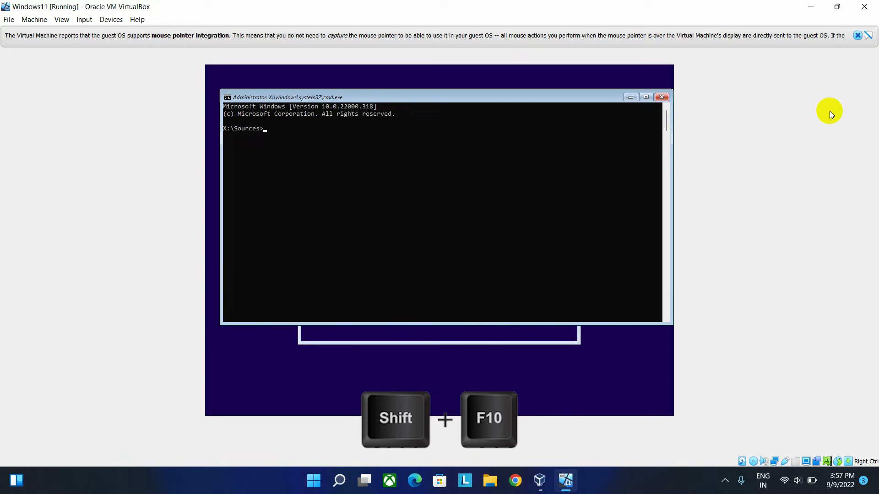
pyautogui.press('shift+f10')
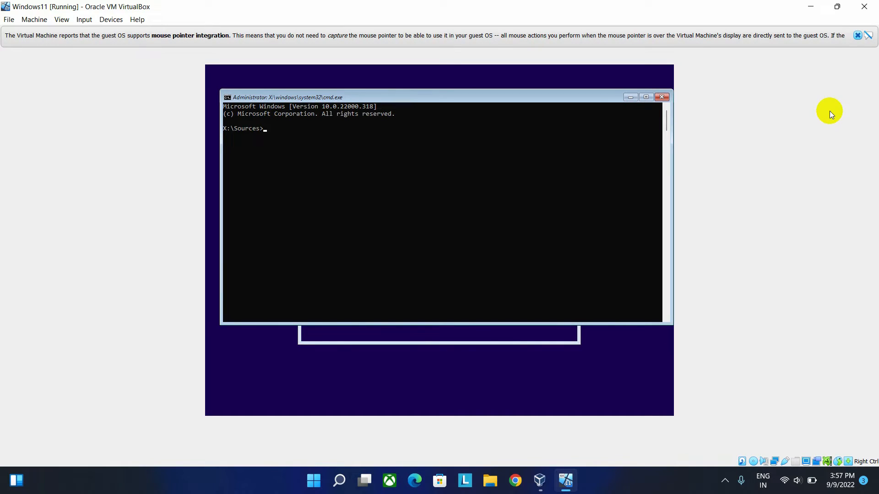
pyautogui.write('re')
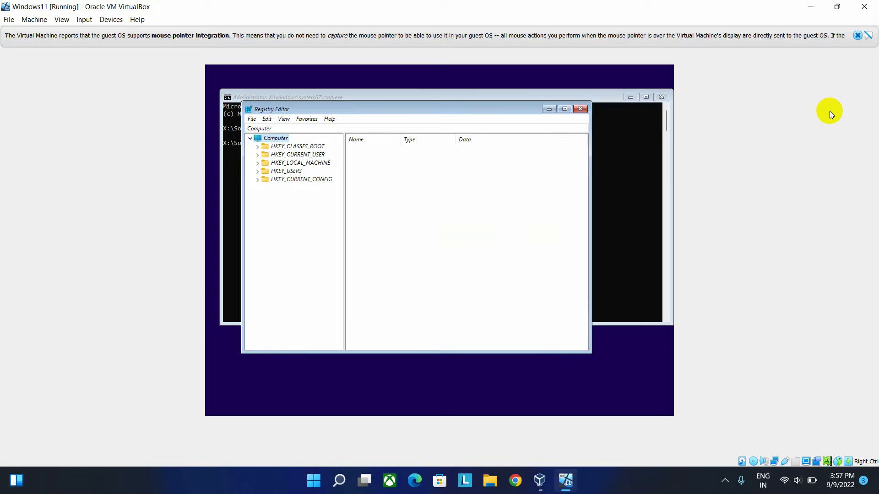
pyautogui.moveTo(319, 225)
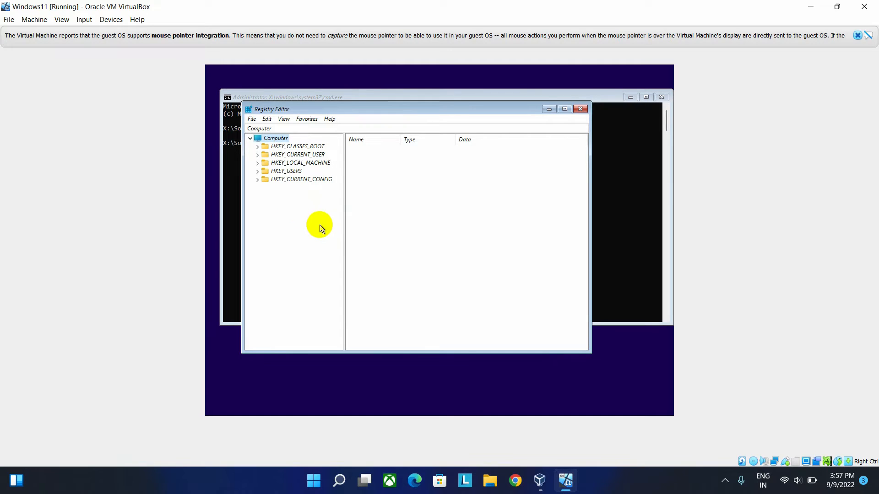
pyautogui.moveTo(262, 169)
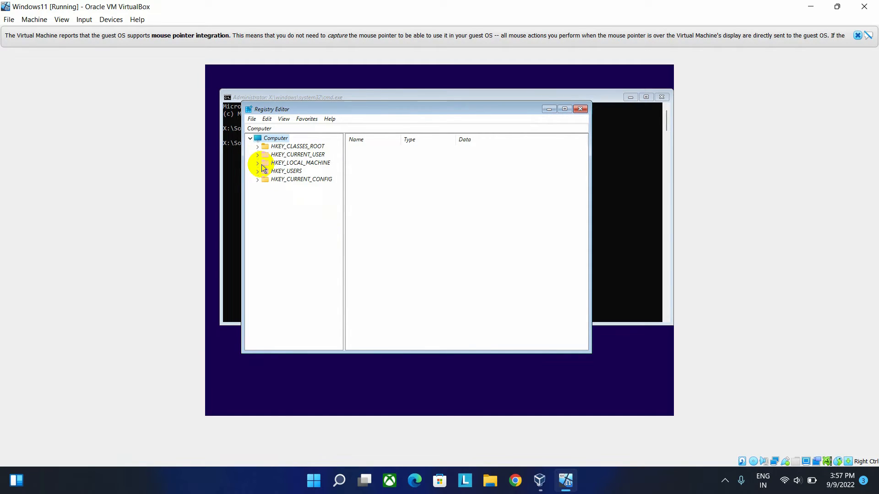
# Expand the registry tree down to HKEY_LOCAL_MACHINE\SYSTEM\Setup and its subkeys
pyautogui.click(257, 163)
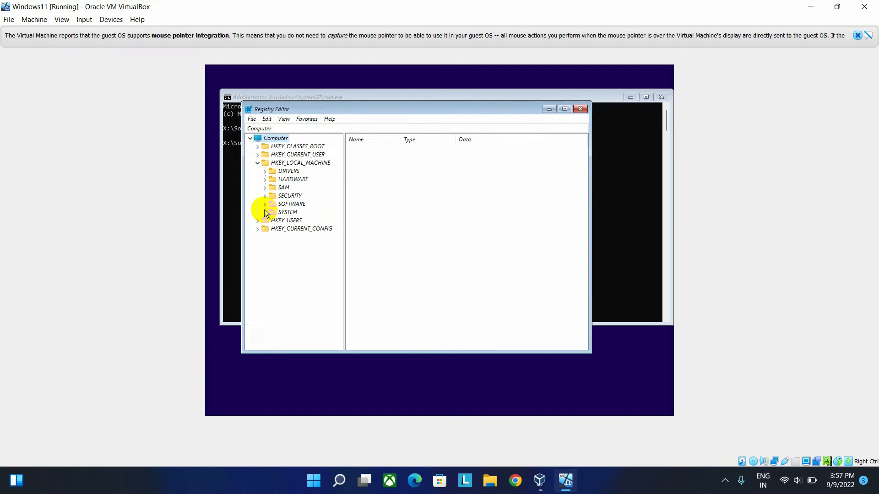
pyautogui.click(264, 211)
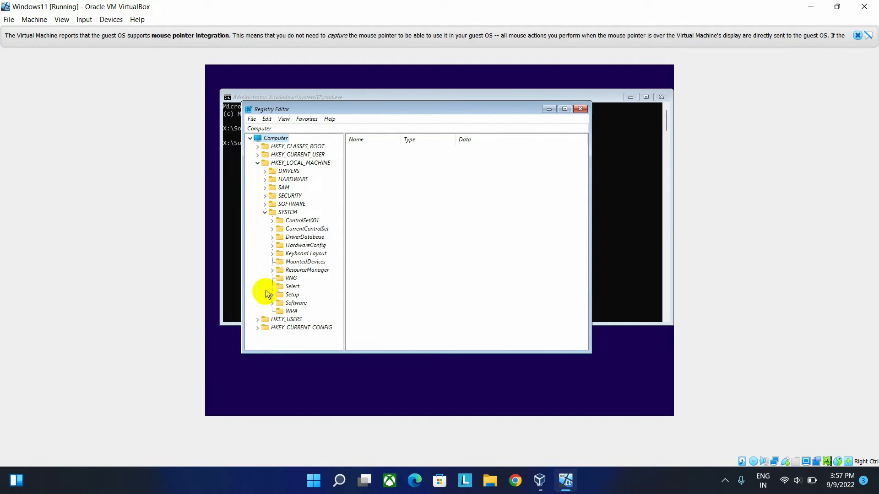
pyautogui.click(272, 294)
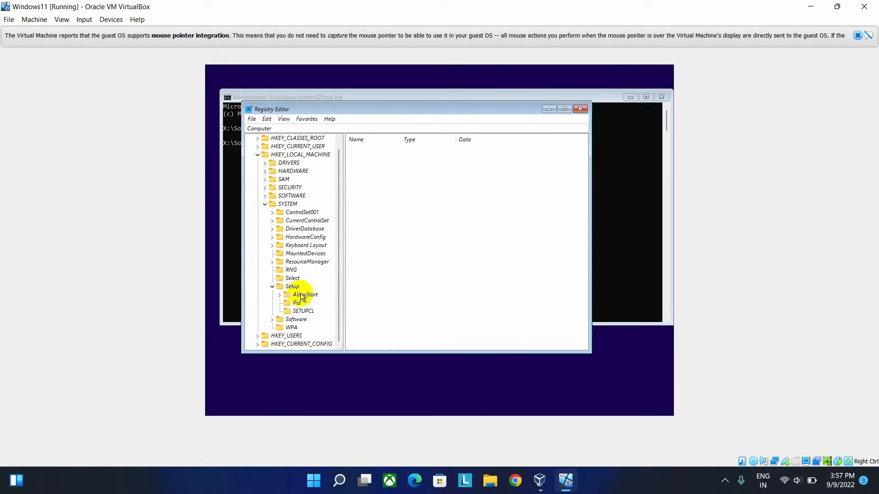
pyautogui.click(296, 303)
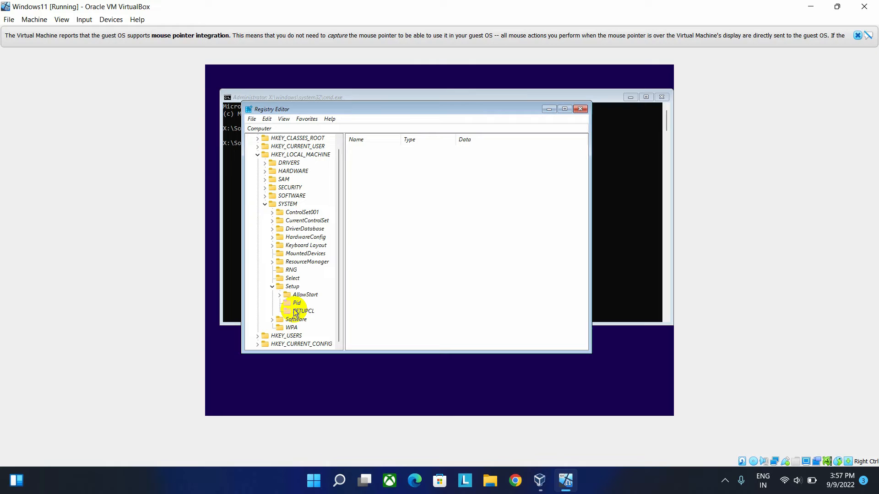
# Create a new key named LabConfig under HKEY_LOCAL_MACHINE\SYSTEM\Setup
pyautogui.rightClick(291, 287)
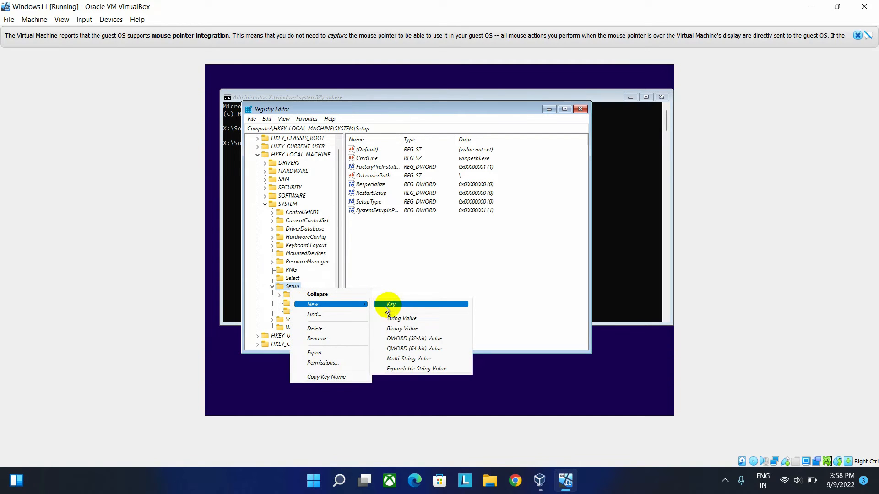
pyautogui.click(391, 304)
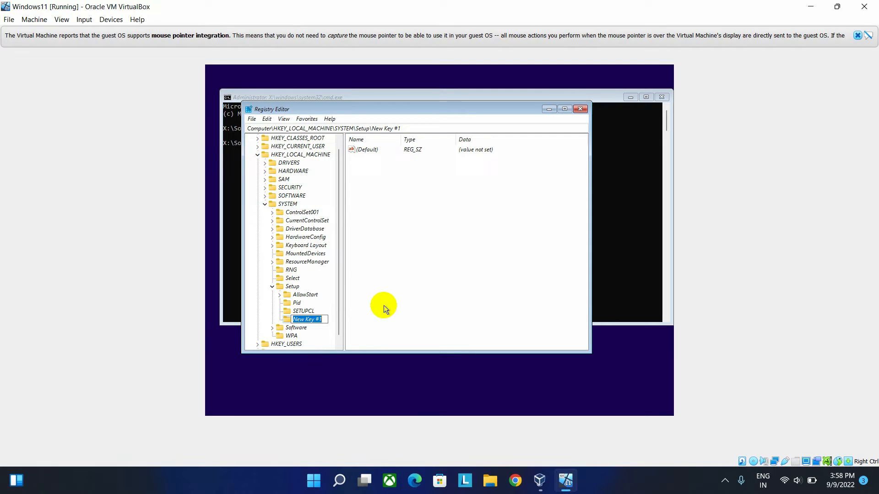
pyautogui.write('Lab')
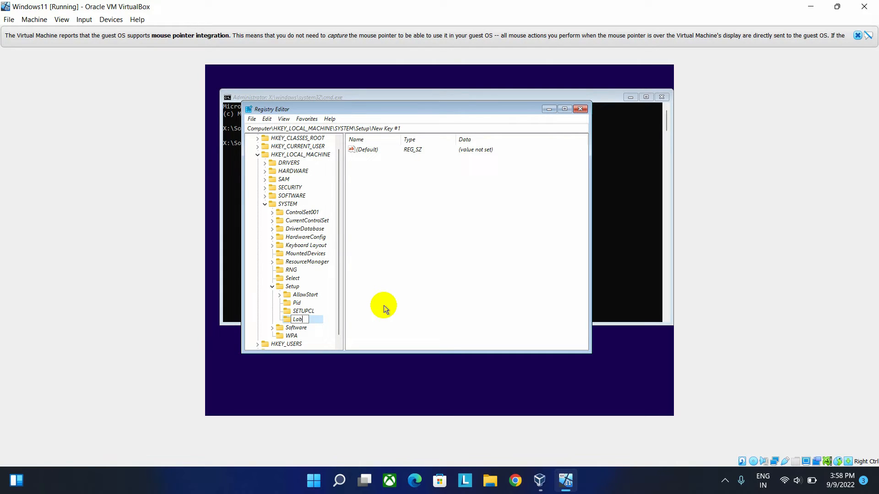
pyautogui.write('Config')
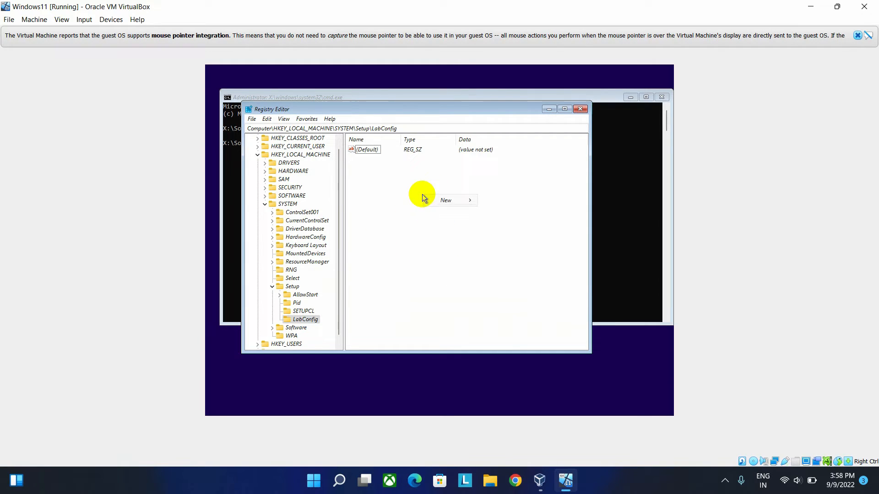
pyautogui.moveTo(446, 200)
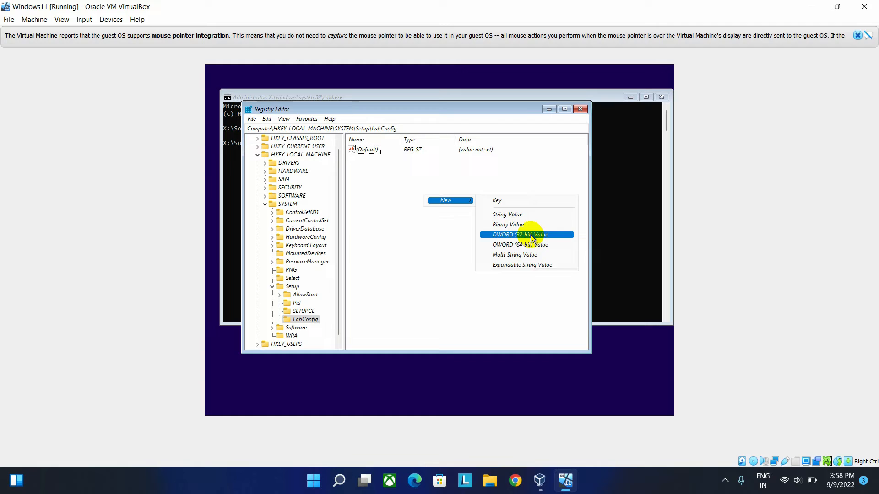
# Add a DWORD value BypassTPMCheck to LabConfig and set its data to 1
pyautogui.click(519, 235)
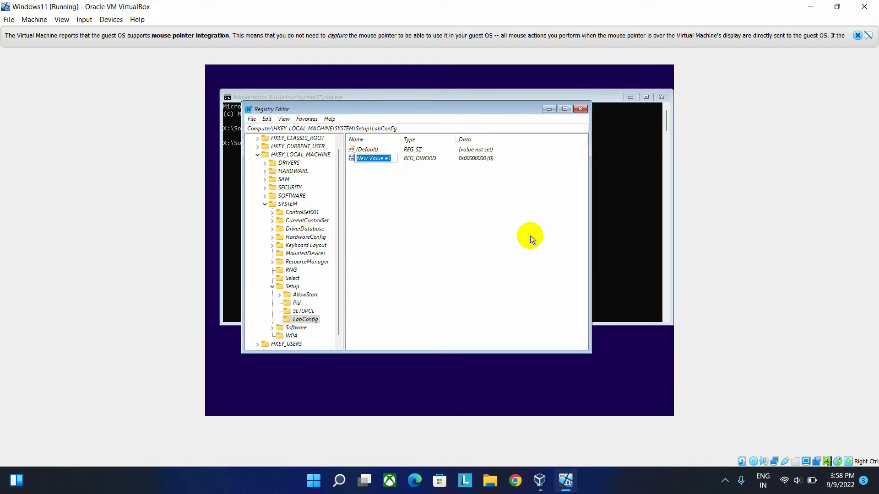
pyautogui.write('BypassTP')
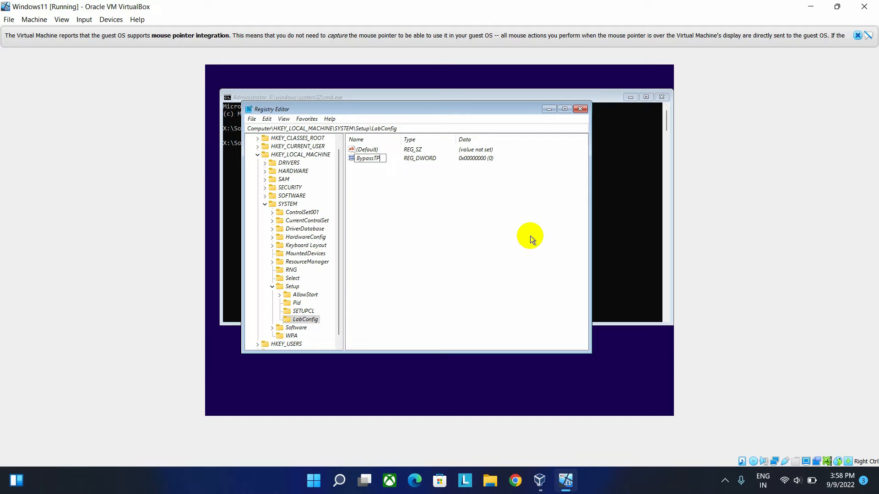
pyautogui.write('MCheck')
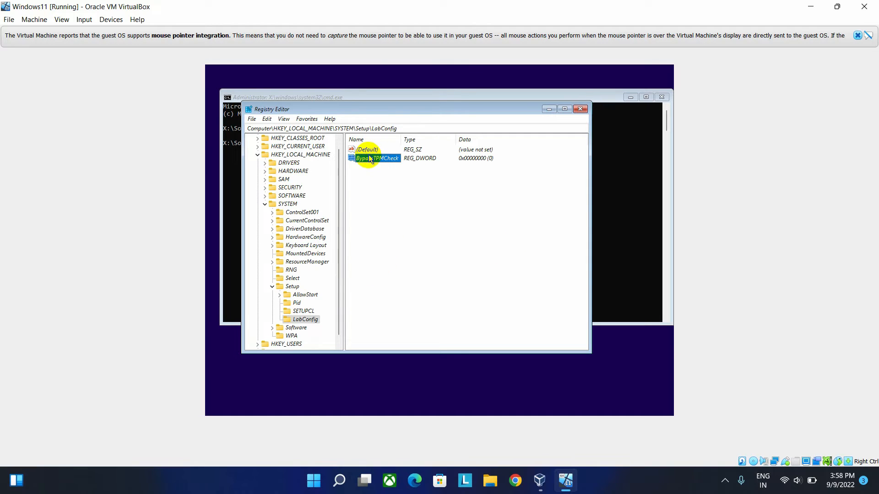
pyautogui.doubleClick(372, 159)
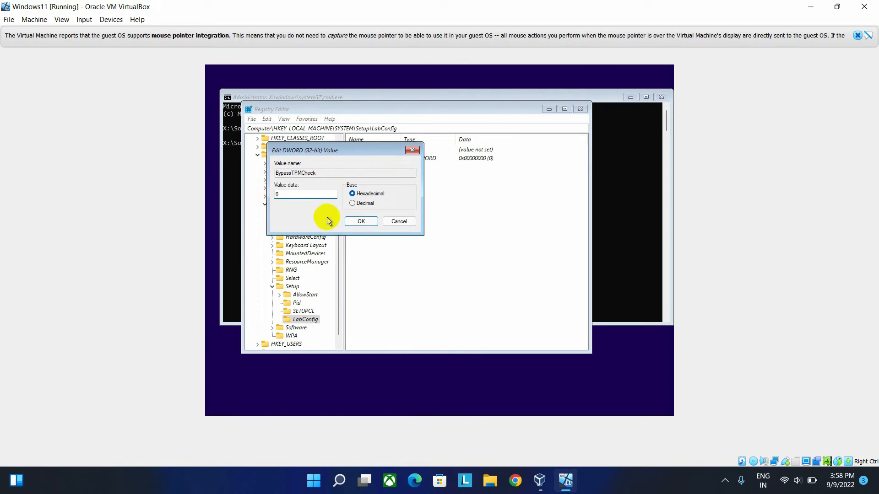
pyautogui.write('1')
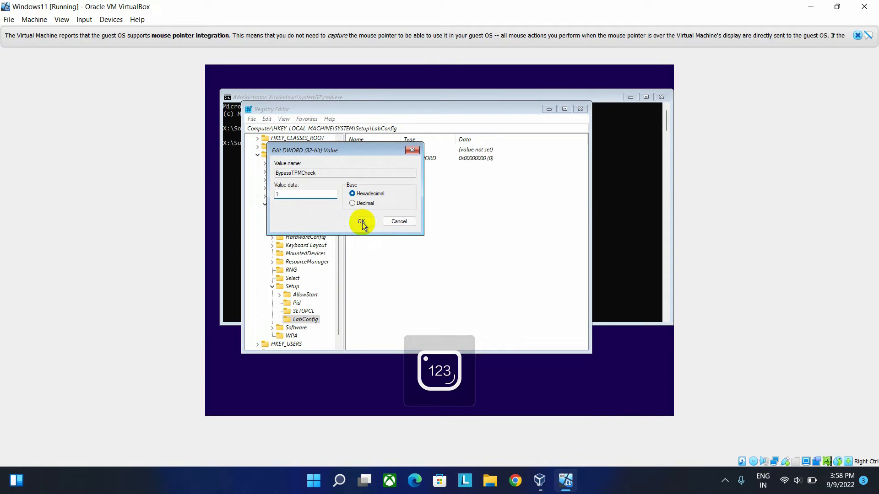
pyautogui.click(361, 222)
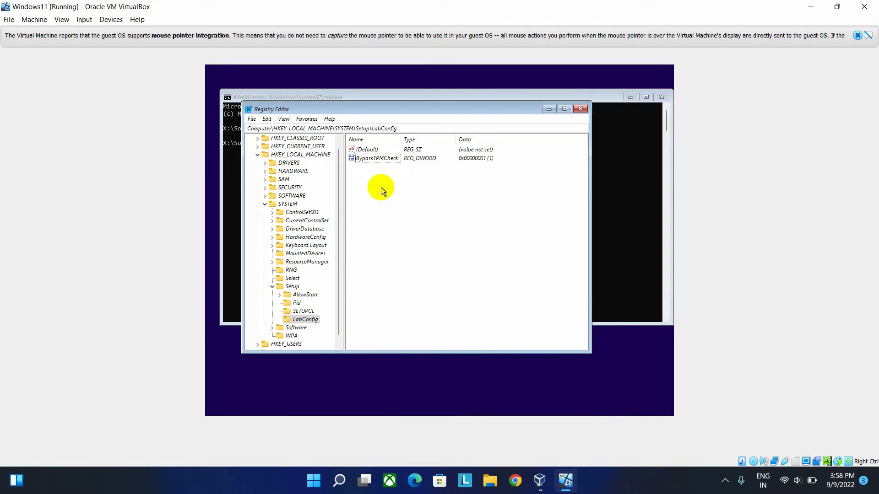
# Add a second DWORD BypassSecureBootCheck to LabConfig with data 1
pyautogui.rightClick(381, 187)
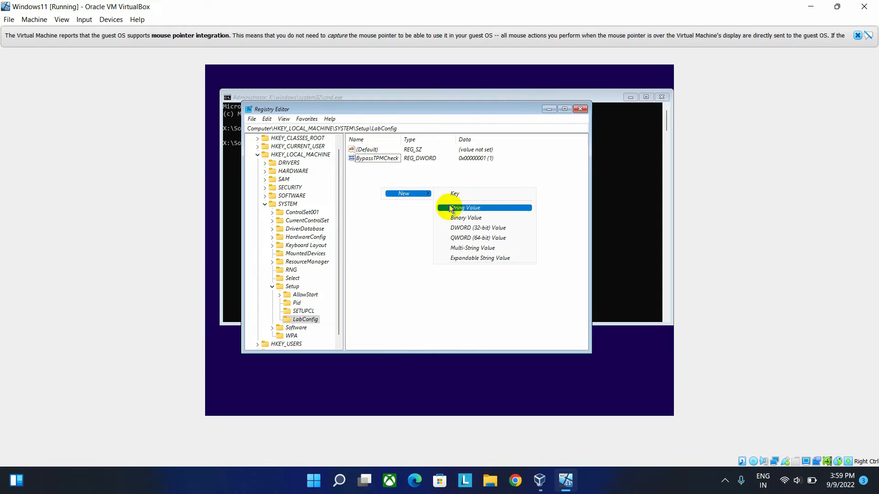
pyautogui.click(478, 228)
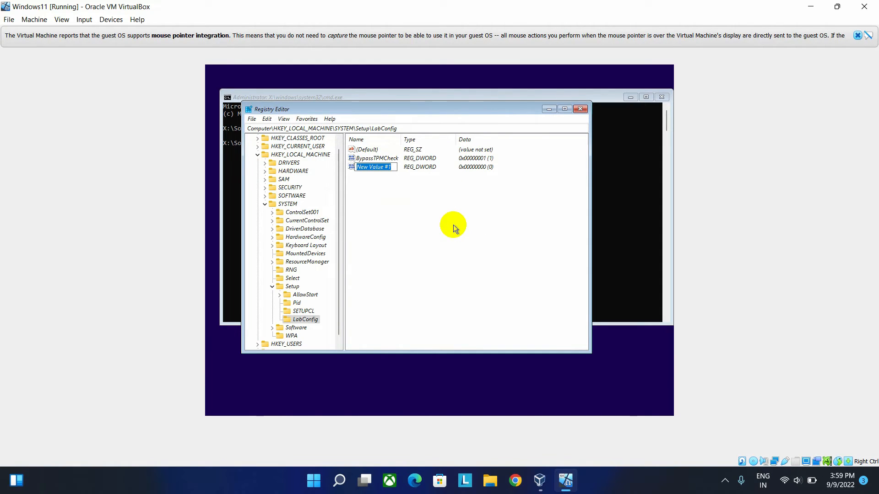
pyautogui.write('BypassSecureB')
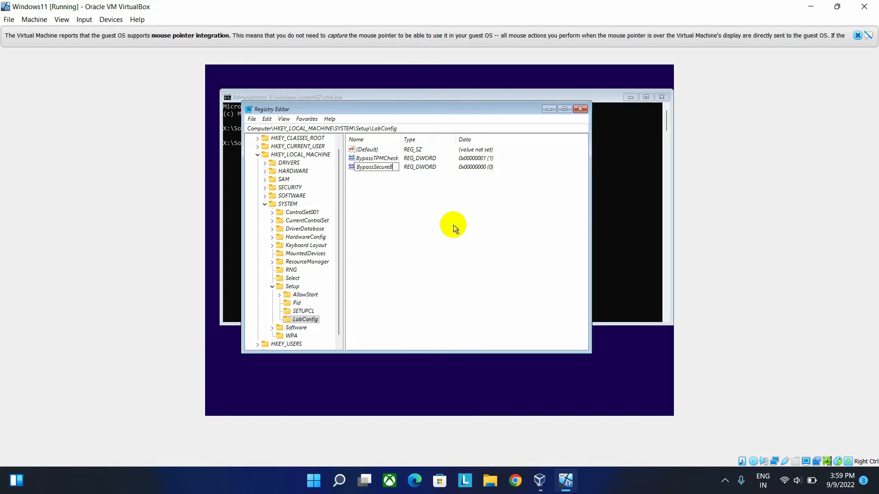
pyautogui.write('ootCheck')
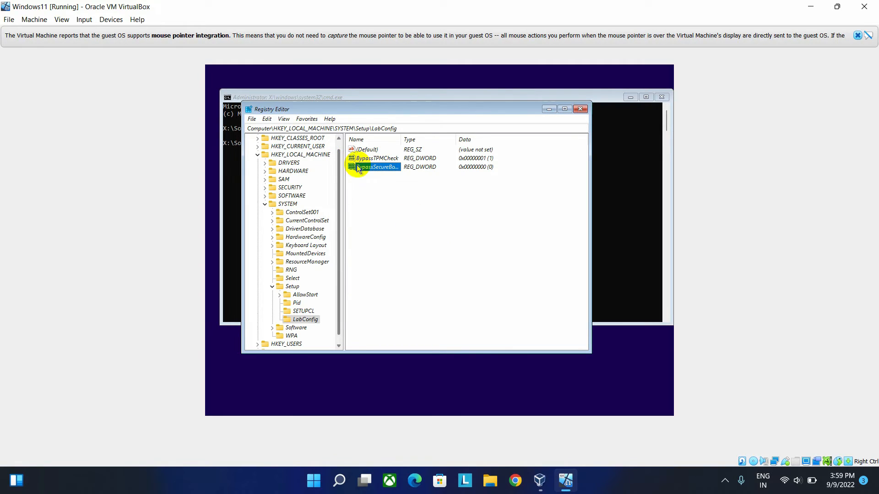
pyautogui.doubleClick(376, 167)
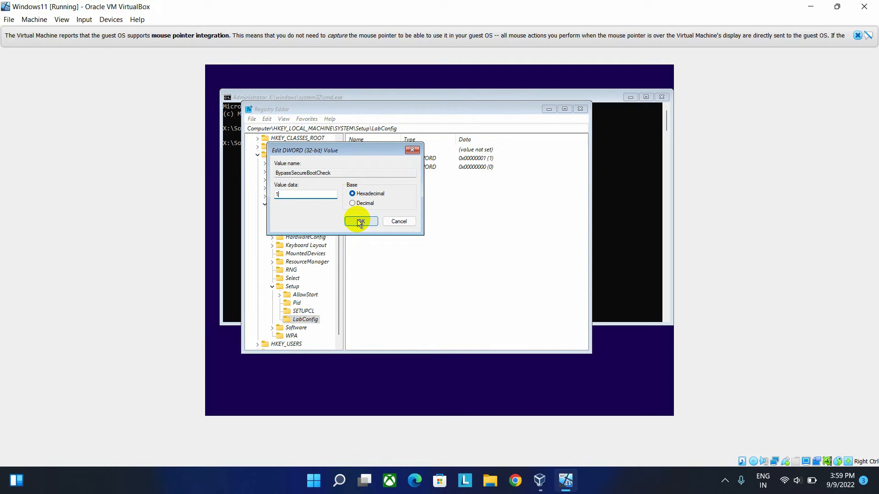
pyautogui.click(359, 220)
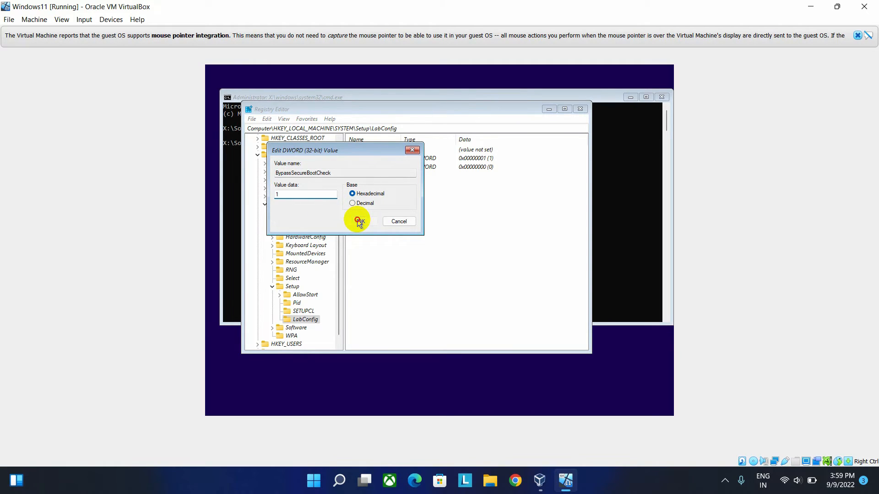
pyautogui.click(358, 220)
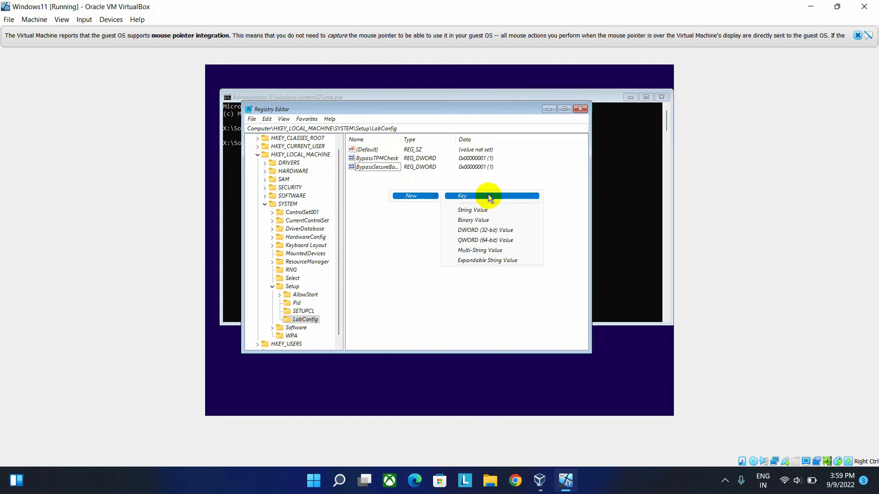
# Add a third DWORD named BypassRamCheck under LabConfig and set its data to 1
pyautogui.click(485, 230)
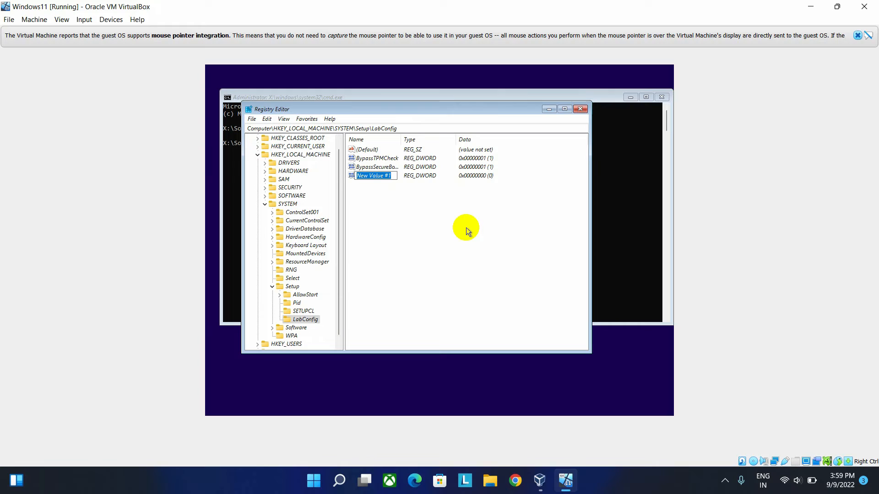
pyautogui.write('BypassRam')
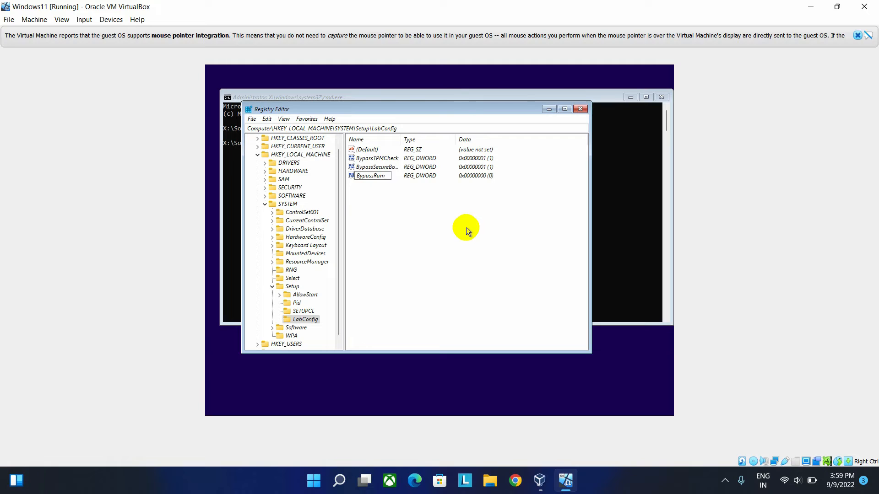
pyautogui.write('Check')
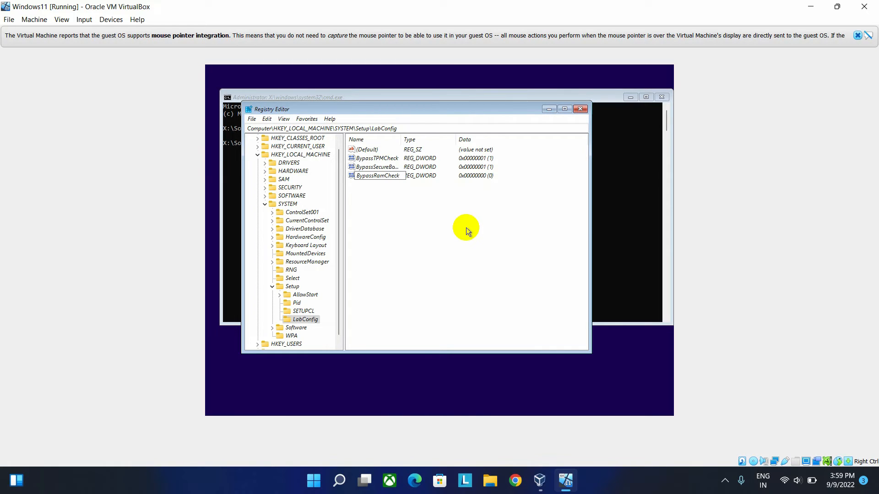
pyautogui.click(376, 175)
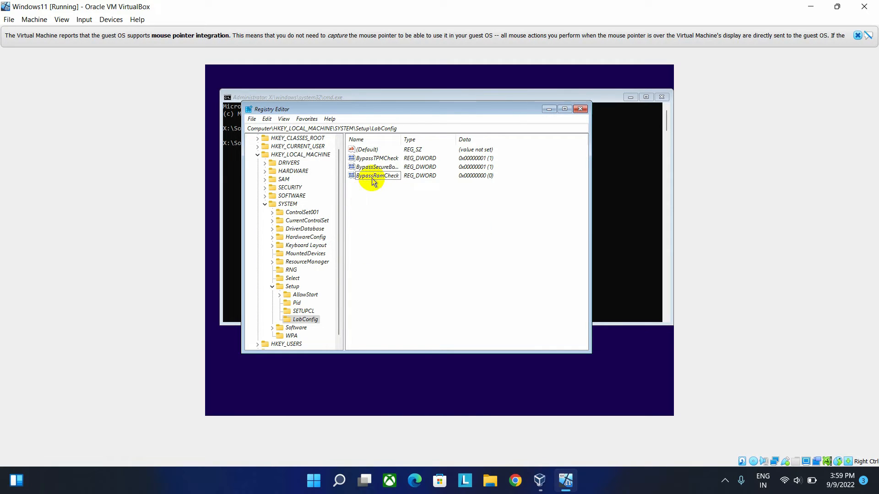
pyautogui.doubleClick(376, 176)
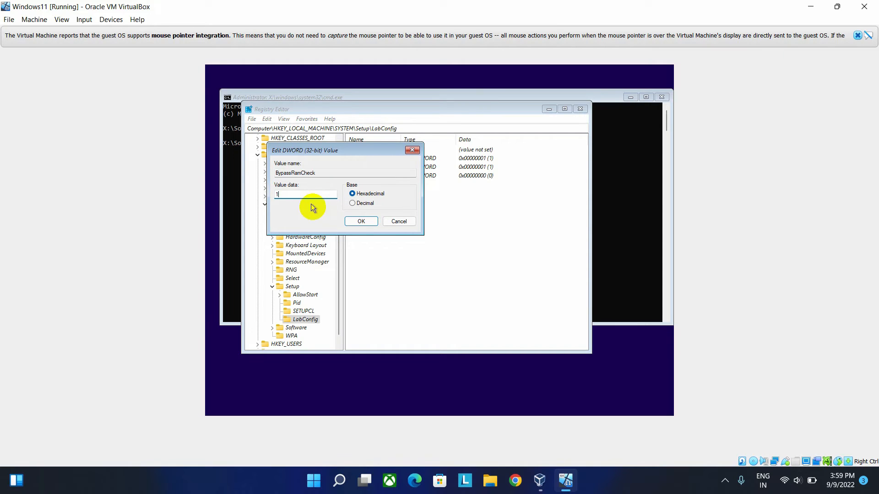
pyautogui.click(360, 220)
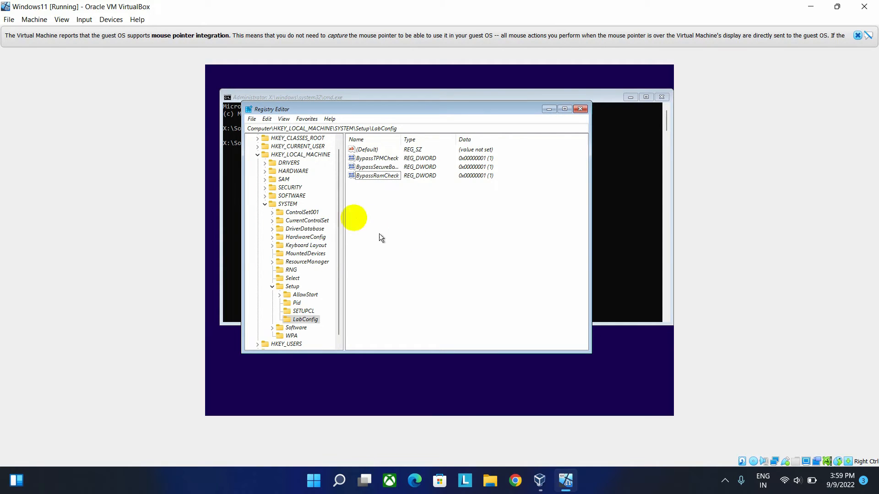
pyautogui.click(328, 119)
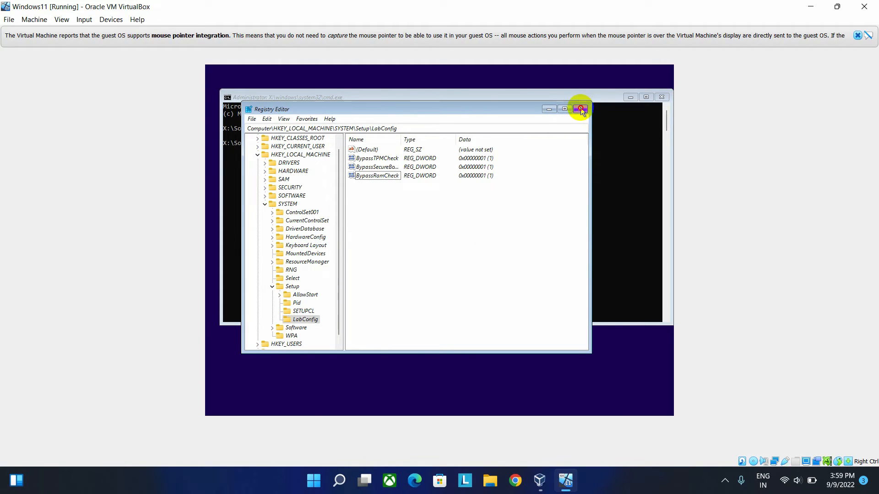
# Close Registry Editor, keep default language settings and start Install now
pyautogui.click(580, 109)
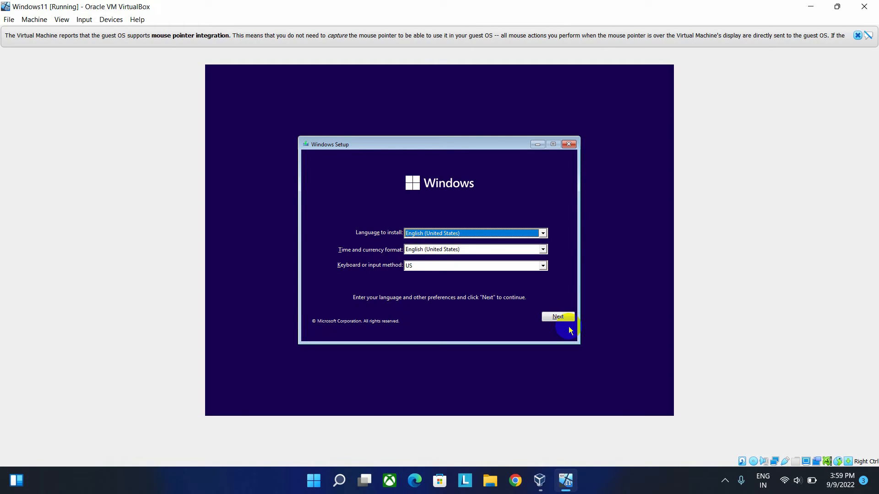
pyautogui.click(557, 316)
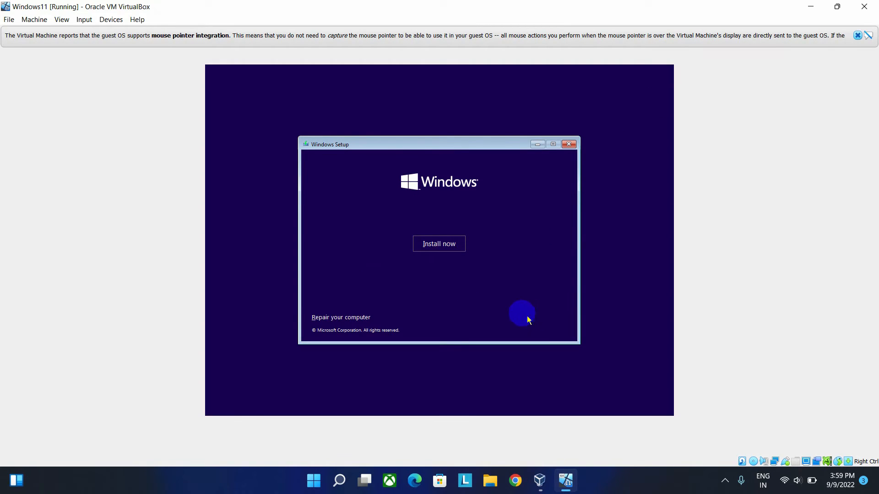
pyautogui.click(439, 243)
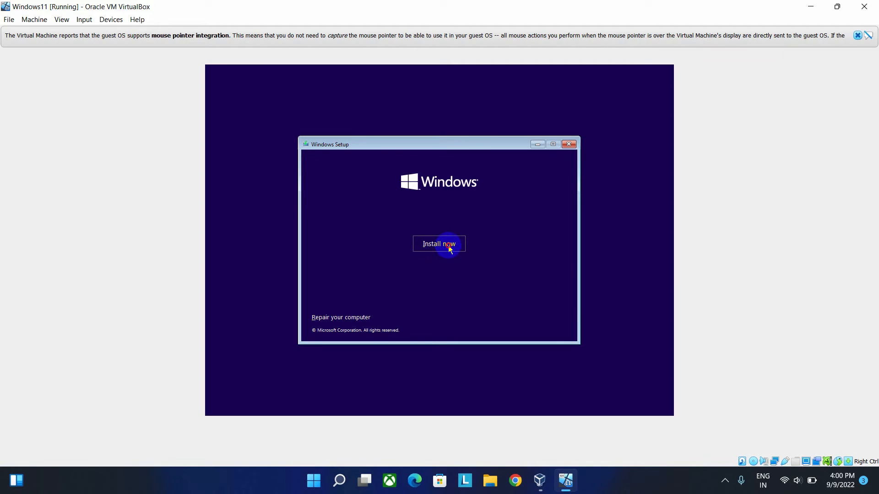
pyautogui.click(439, 244)
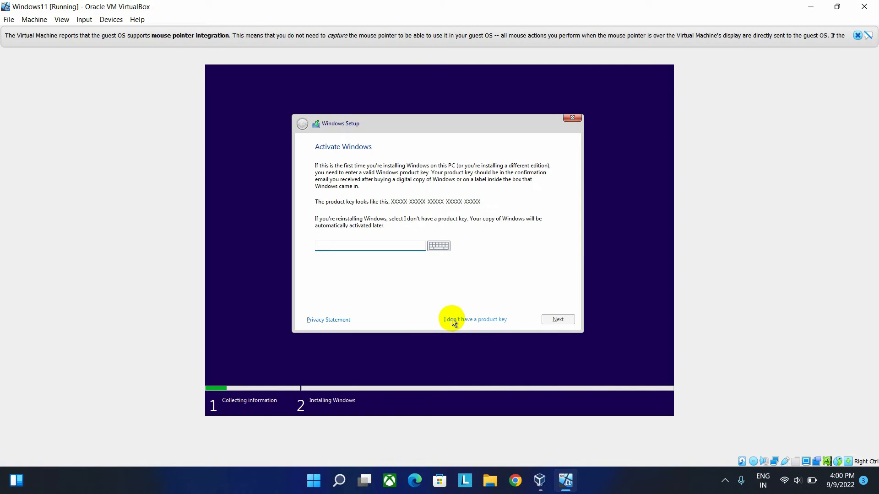
# Continue without a product key and proceed with Windows 11 Home as the edition
pyautogui.click(475, 319)
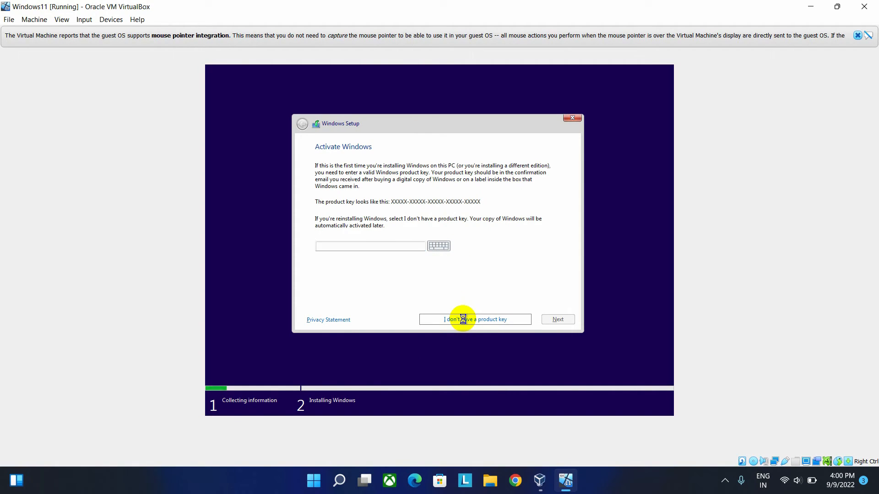
pyautogui.click(474, 319)
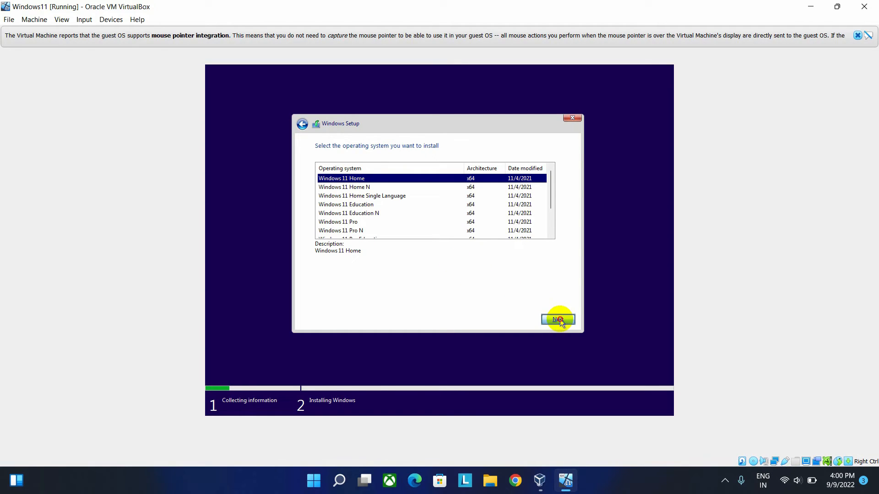
pyautogui.click(557, 319)
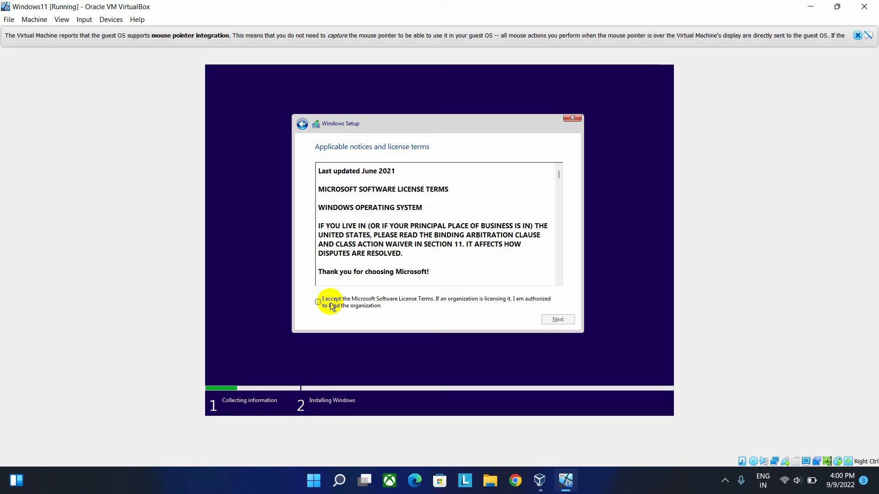
# Accept the Microsoft Software License Terms and continue to the installation type choice
pyautogui.click(318, 301)
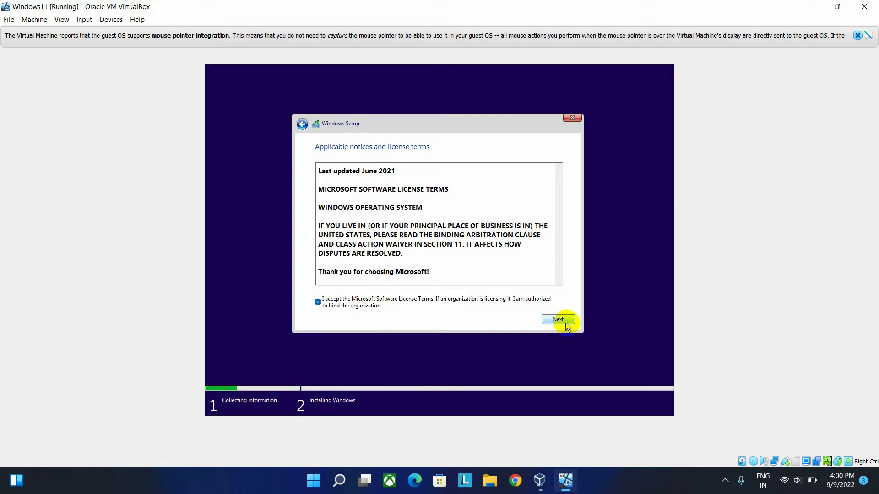
pyautogui.click(558, 319)
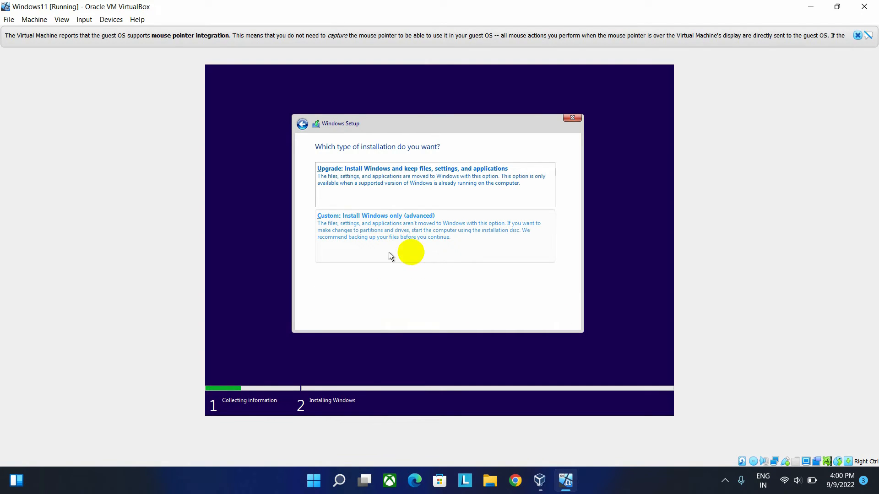
# Choose Custom install, create a full-size partition on Drive 0 and install to Partition 3
pyautogui.click(375, 215)
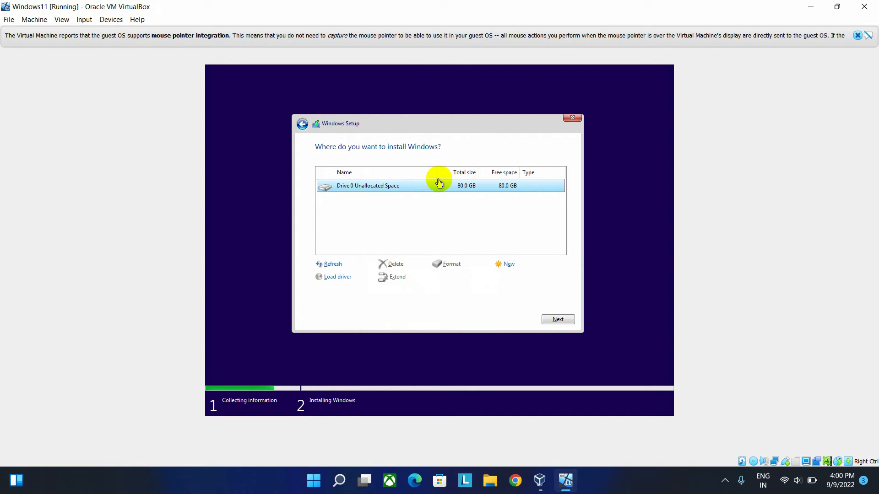
pyautogui.click(508, 264)
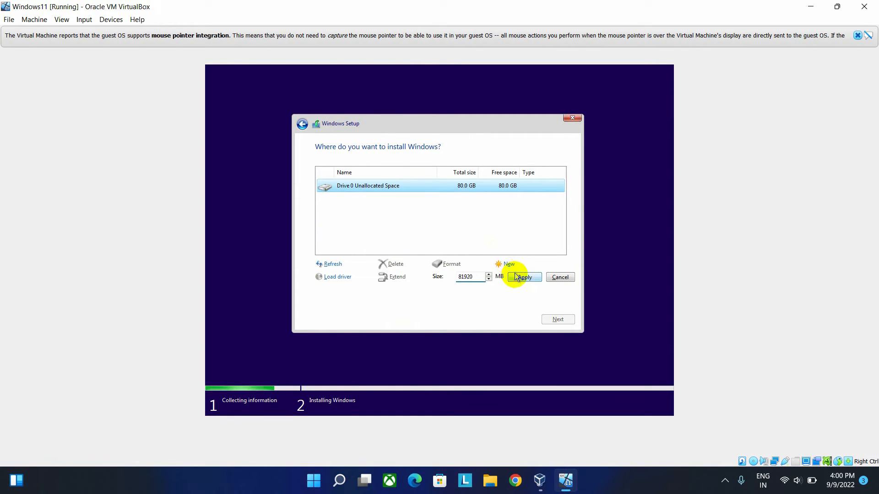
pyautogui.click(523, 276)
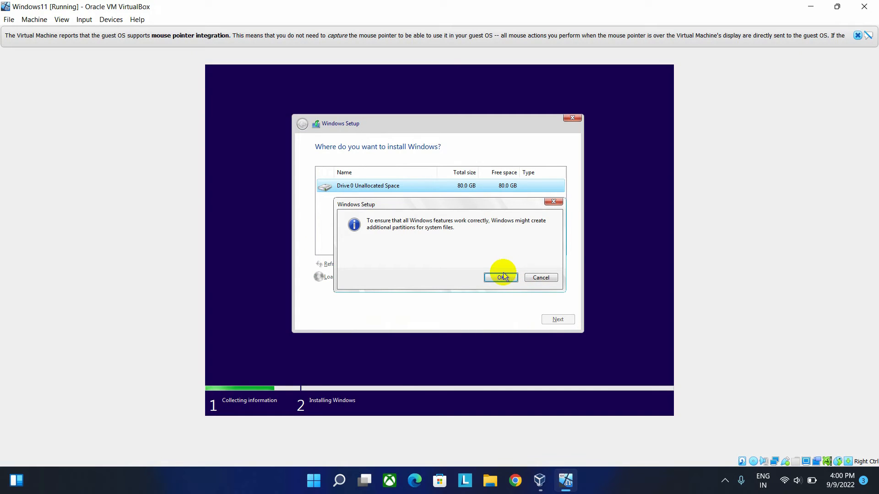
pyautogui.click(501, 276)
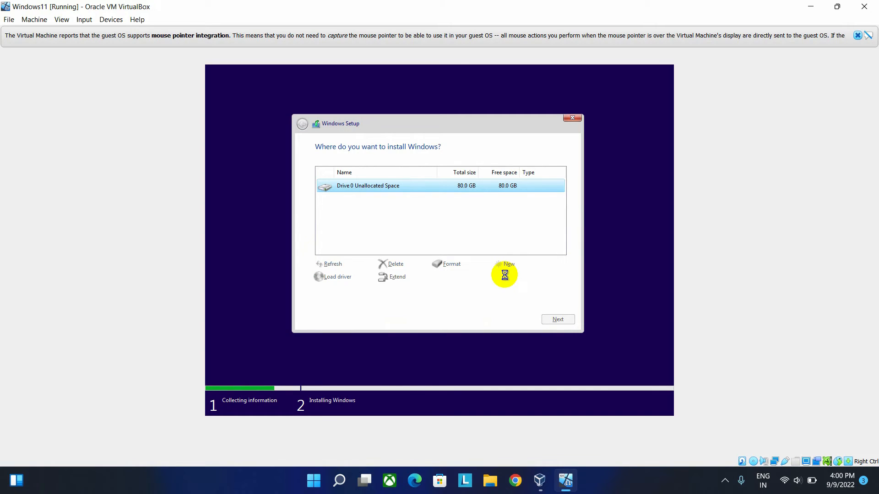
pyautogui.click(508, 264)
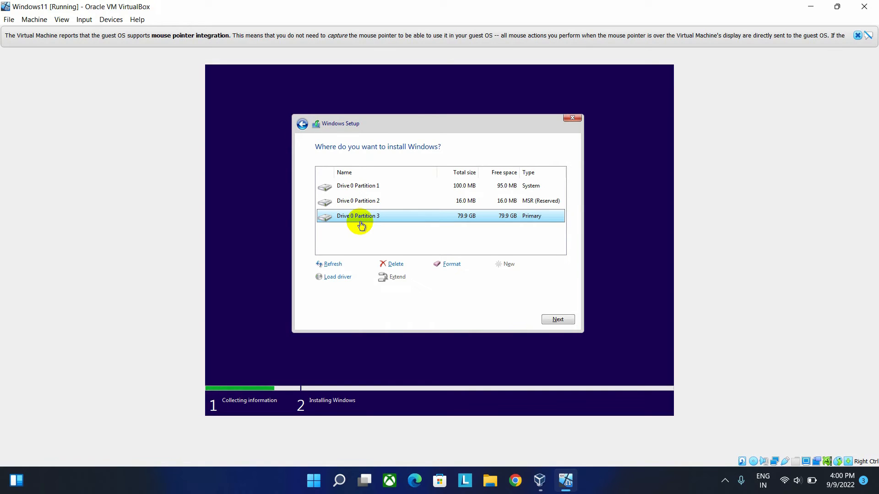
pyautogui.click(556, 318)
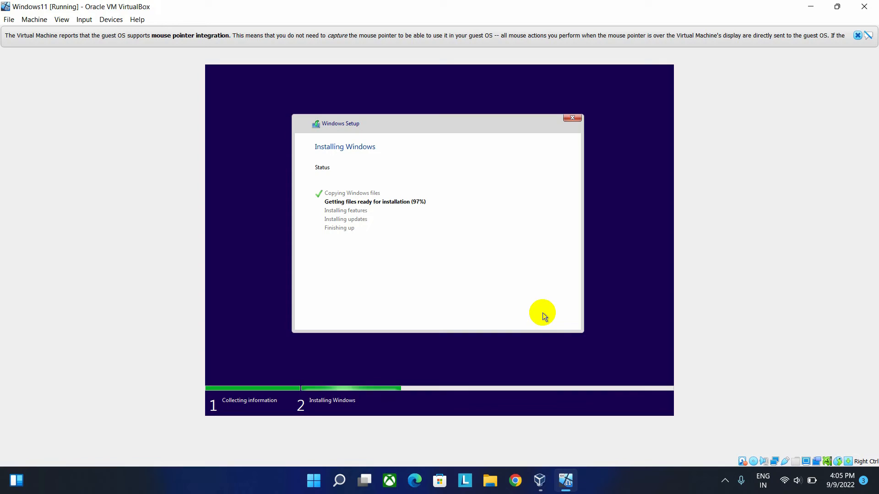
pyautogui.moveTo(345, 253)
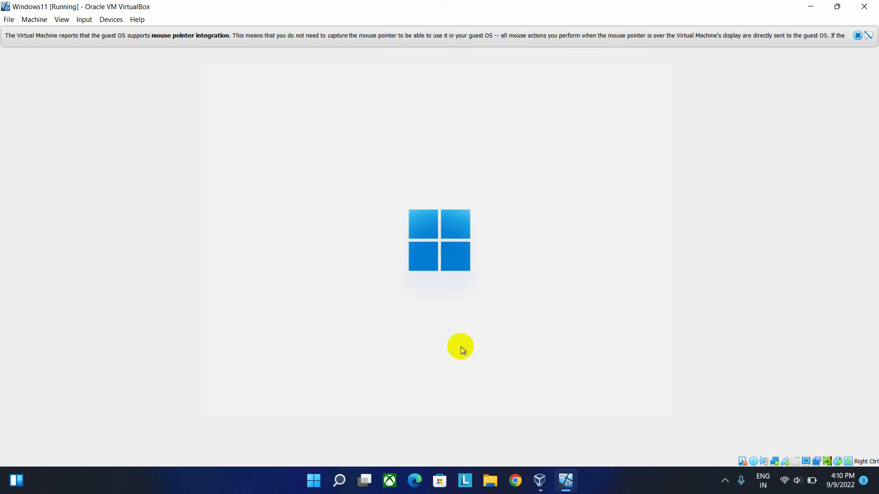
pyautogui.moveTo(454, 169)
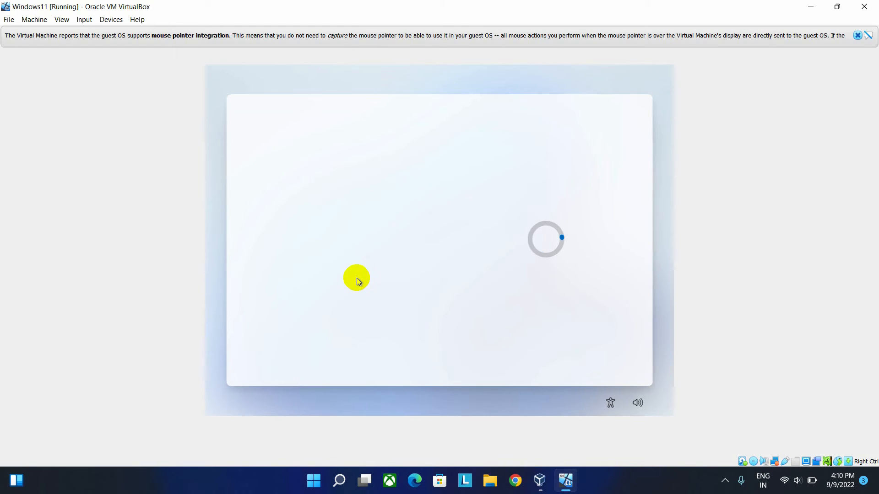
pyautogui.moveTo(381, 301)
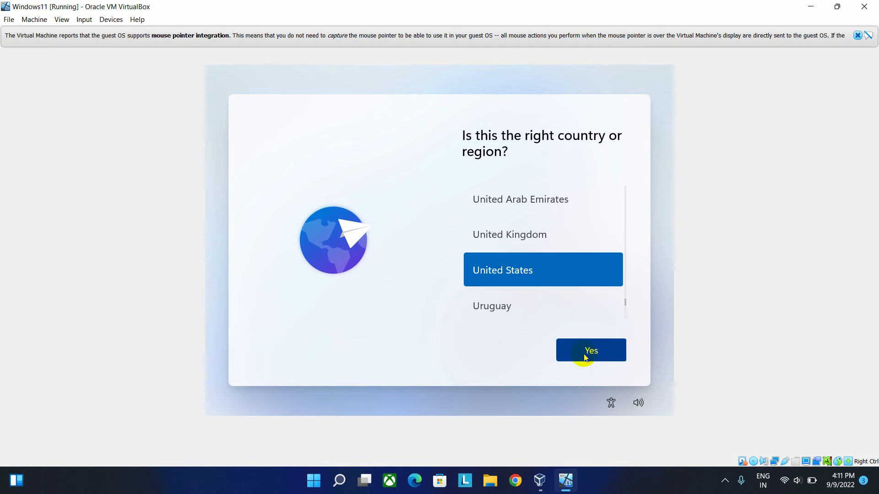
# Confirm United States region and US keyboard layout, skipping a second layout
pyautogui.click(590, 350)
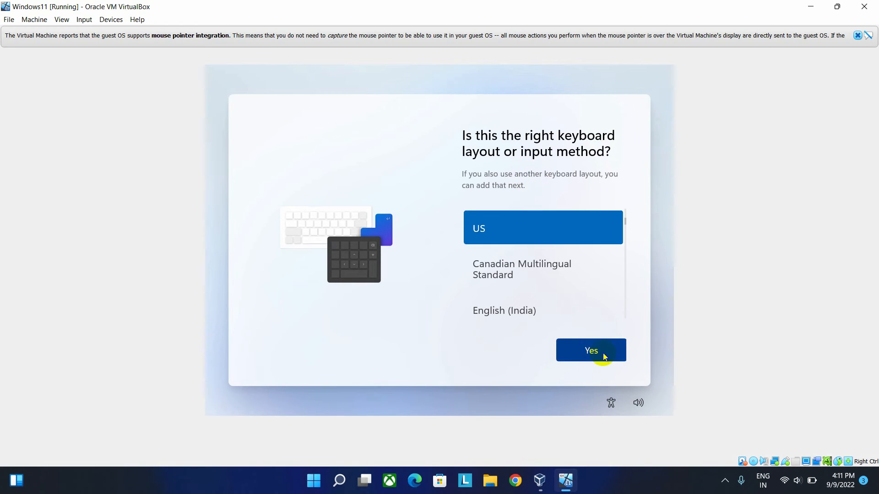
pyautogui.click(590, 351)
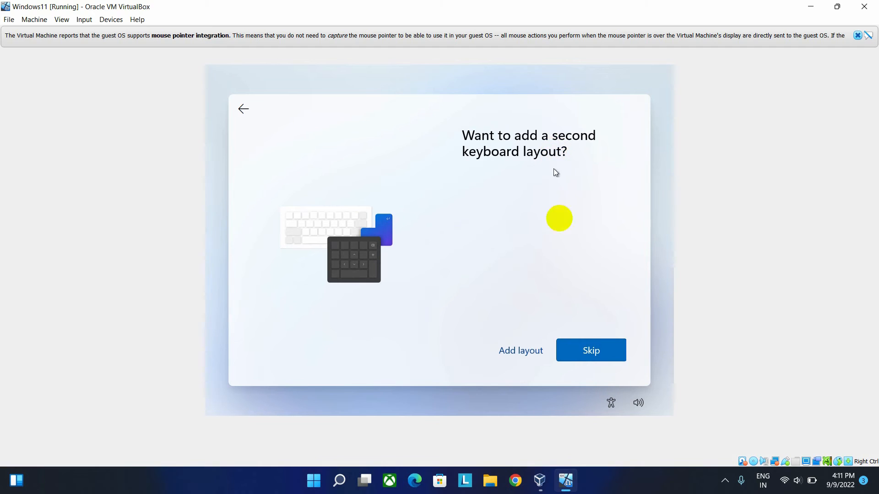
pyautogui.click(590, 351)
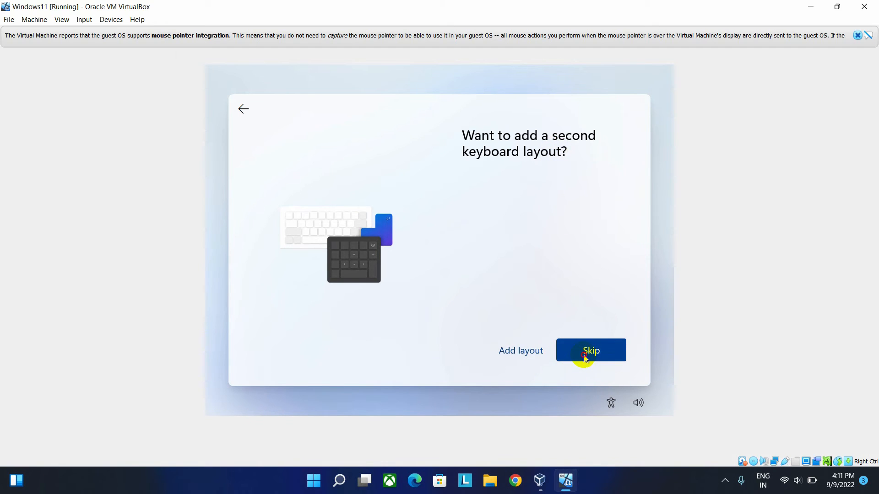
pyautogui.click(591, 351)
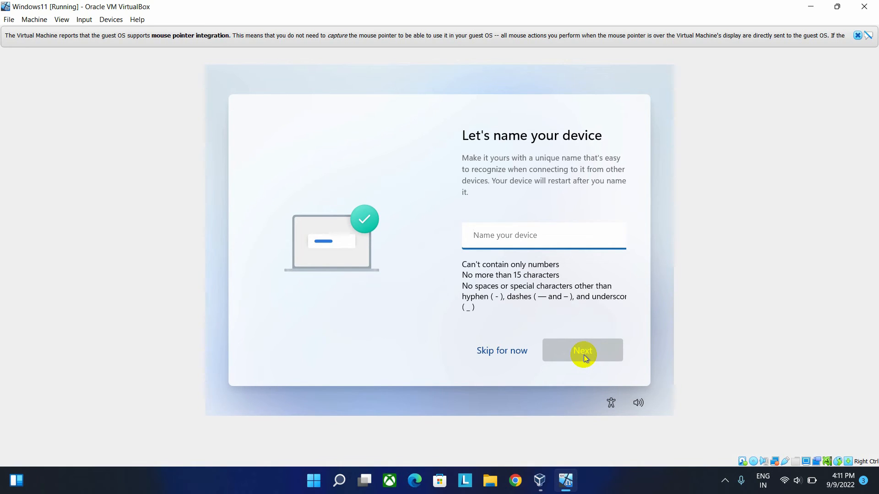
# Name the device 'bbc' and continue to the account sign-in page
pyautogui.write('bbc')
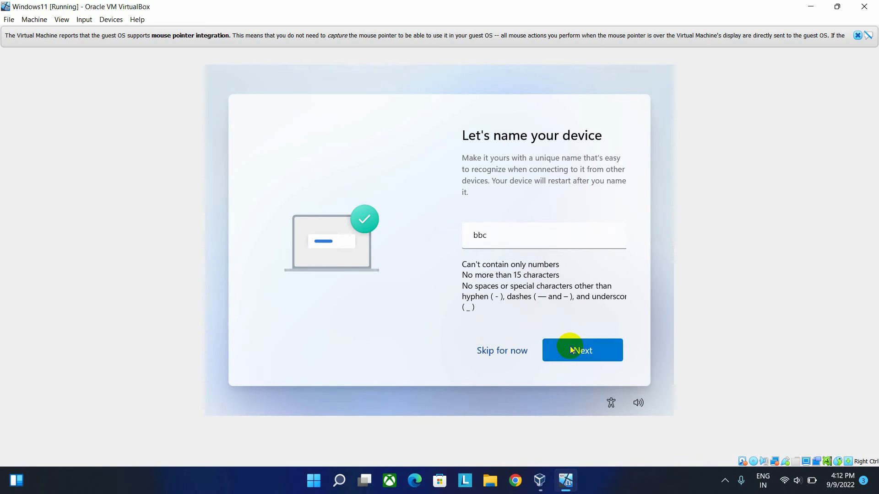
pyautogui.click(582, 351)
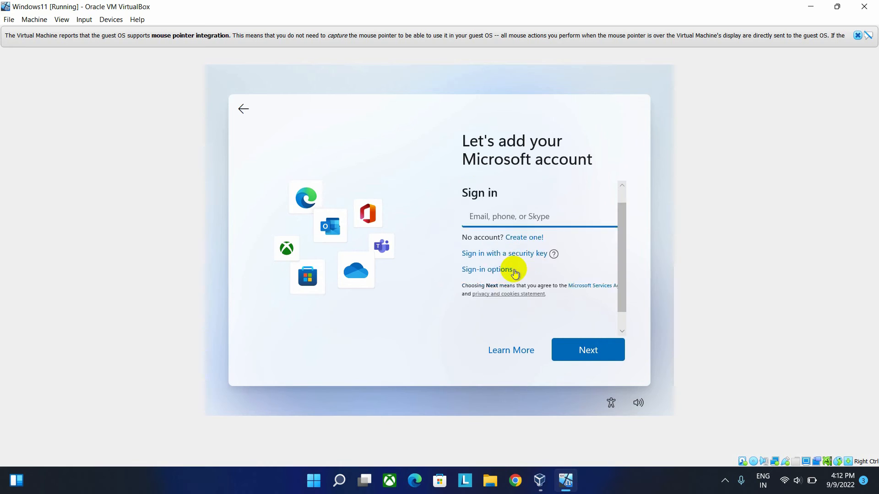
# Enter the Microsoft account email and password and sign in
pyautogui.click(539, 236)
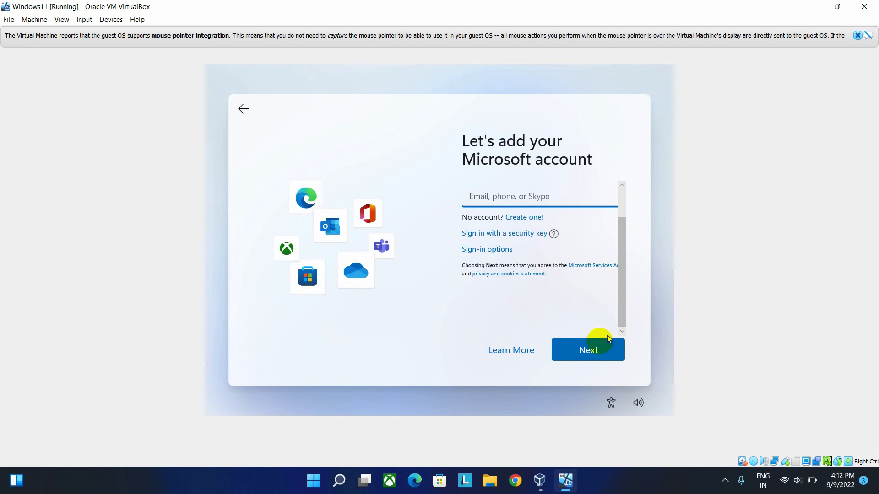
pyautogui.click(588, 350)
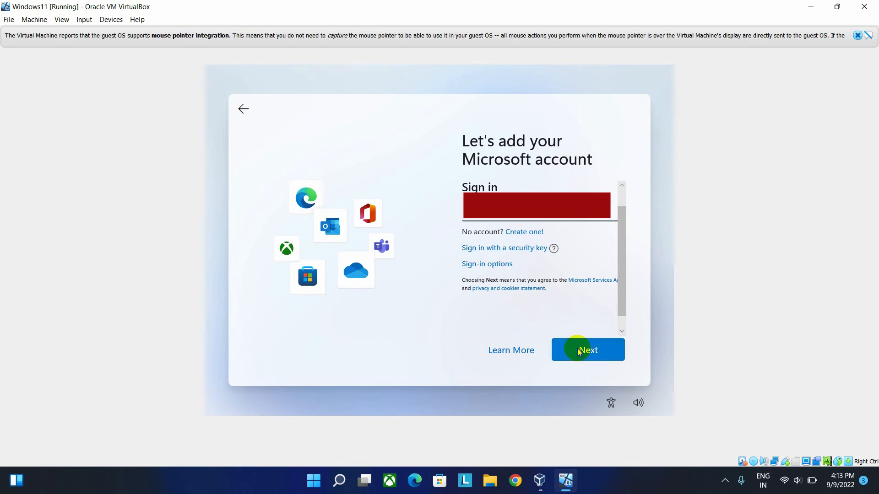
pyautogui.click(587, 350)
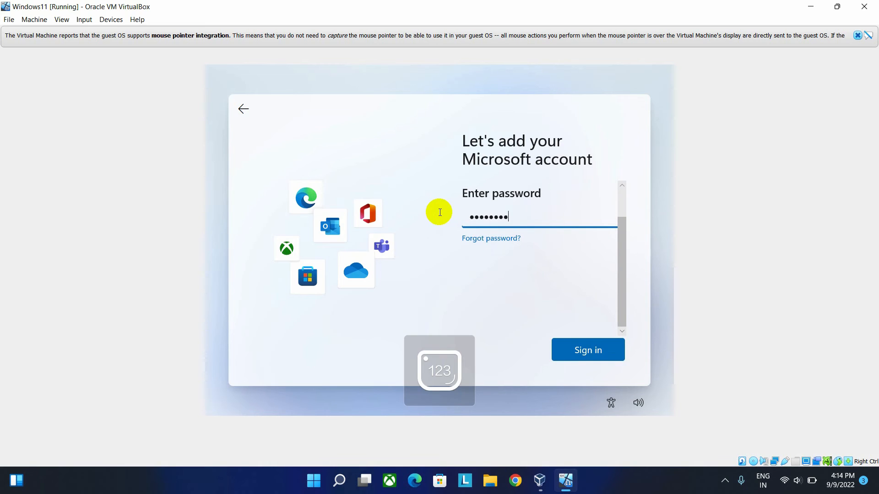
pyautogui.click(586, 350)
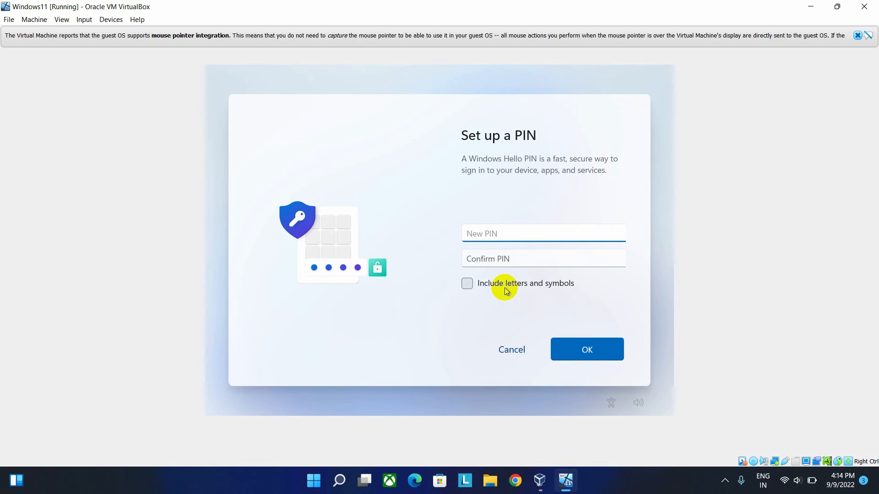
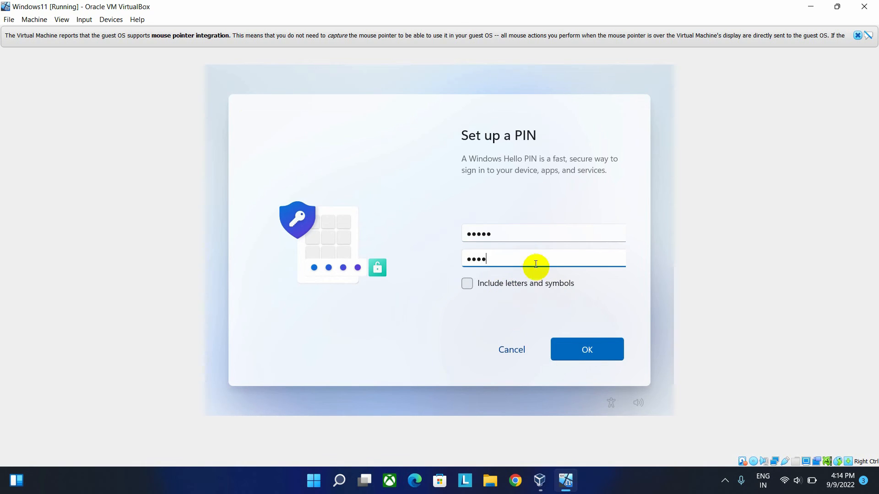
pyautogui.click(586, 348)
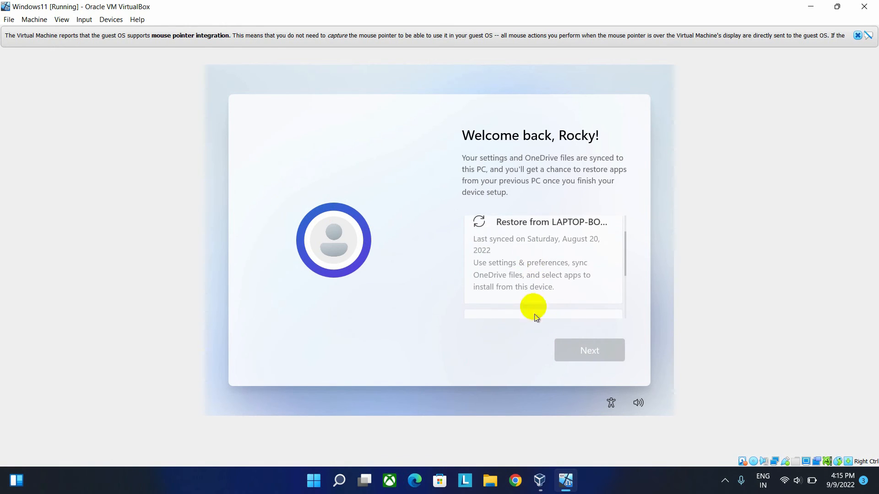
pyautogui.scroll(-3)
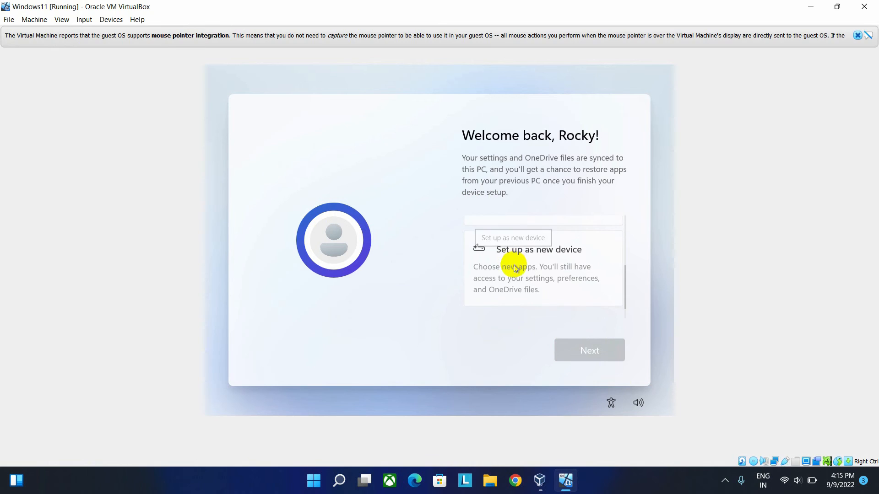
pyautogui.click(538, 269)
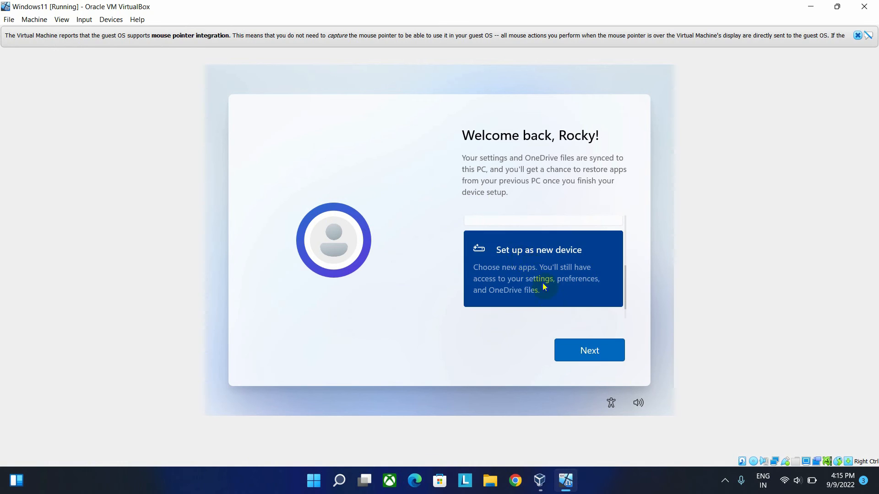
pyautogui.click(587, 350)
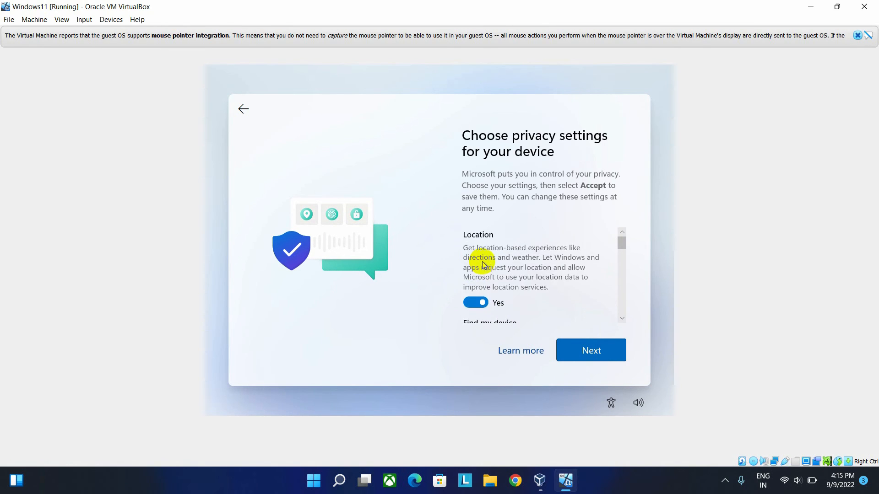
# Review and accept the privacy settings with location and advertising ID left on
pyautogui.scroll(-3)
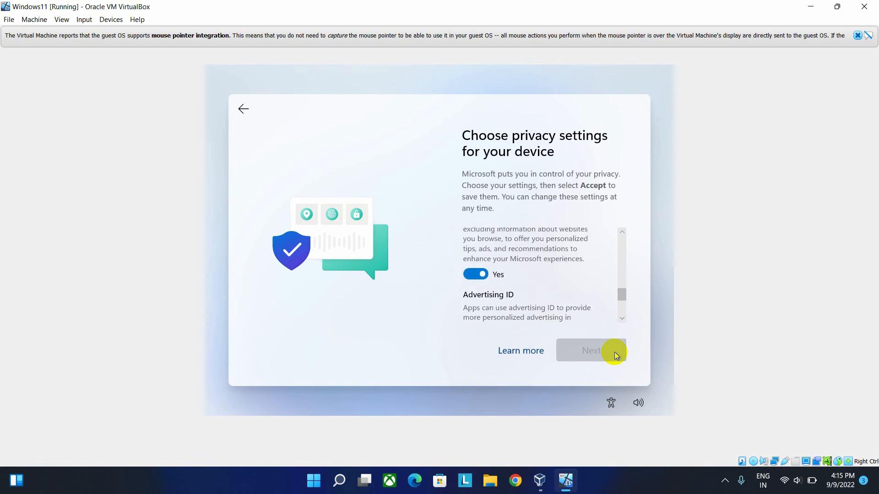
pyautogui.scroll(-3)
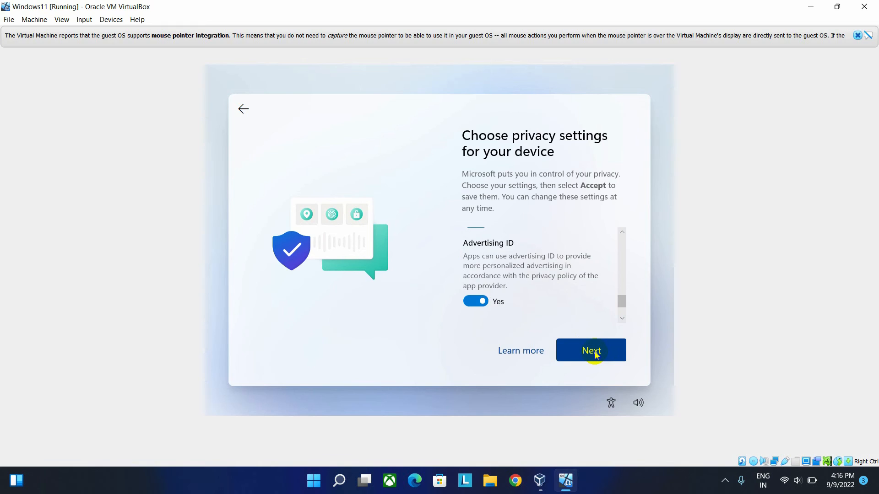
pyautogui.click(590, 351)
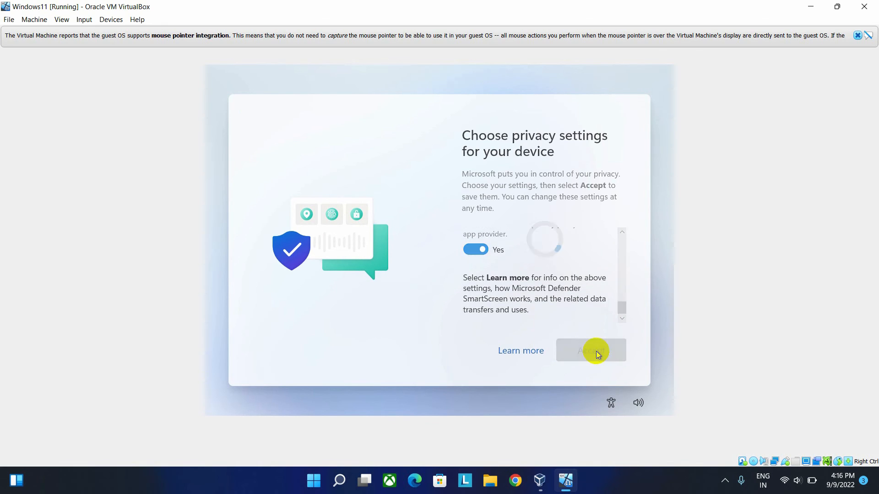
pyautogui.click(591, 351)
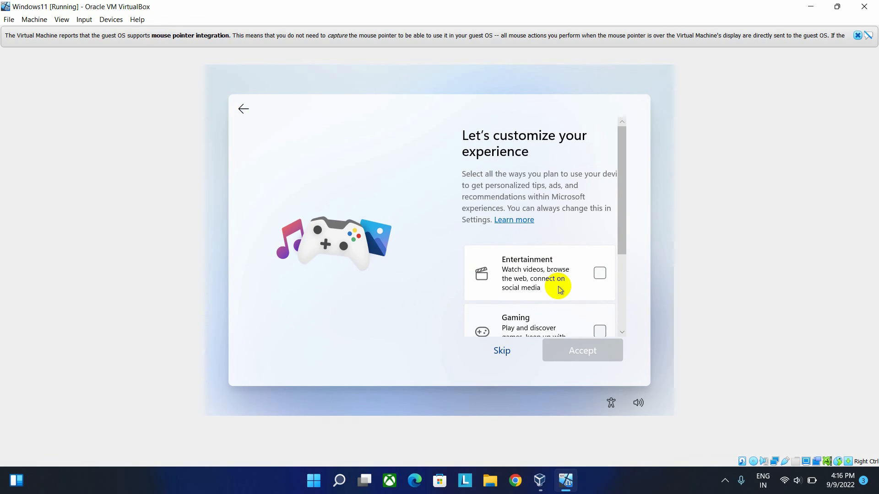
# Skip the device-usage customization and accept the OneDrive folder backup notice
pyautogui.scroll(-3)
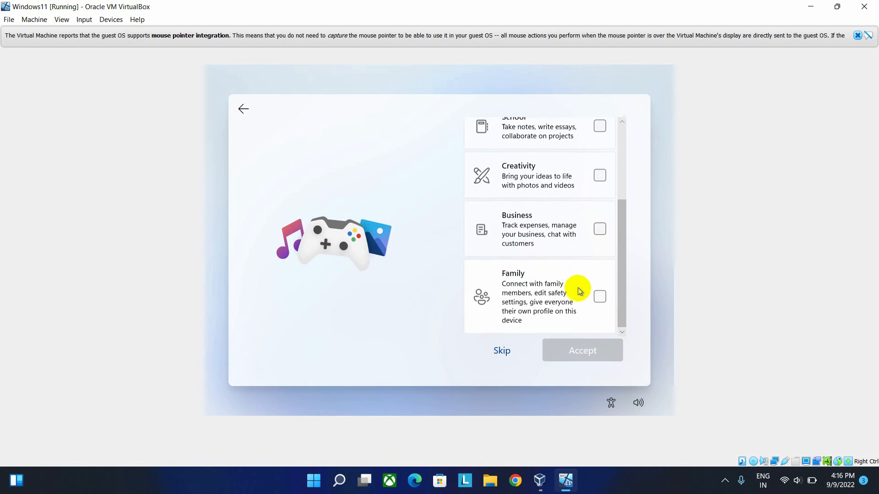
pyautogui.click(501, 351)
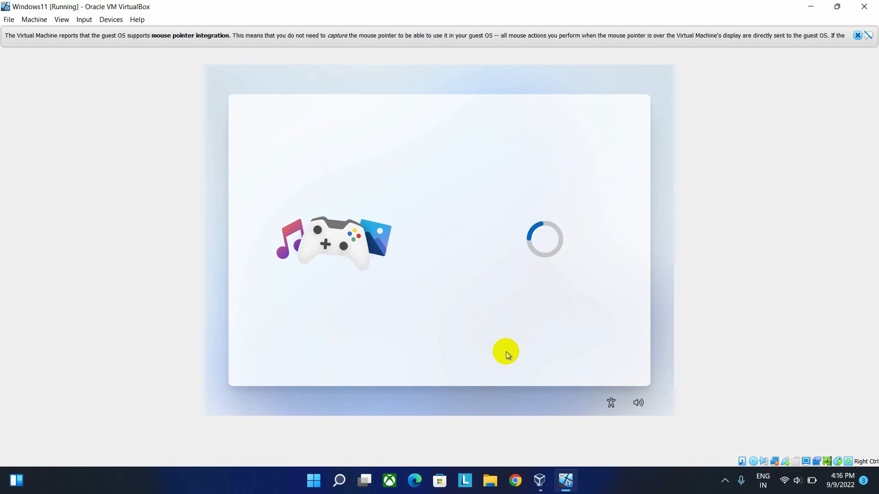
pyautogui.moveTo(486, 334)
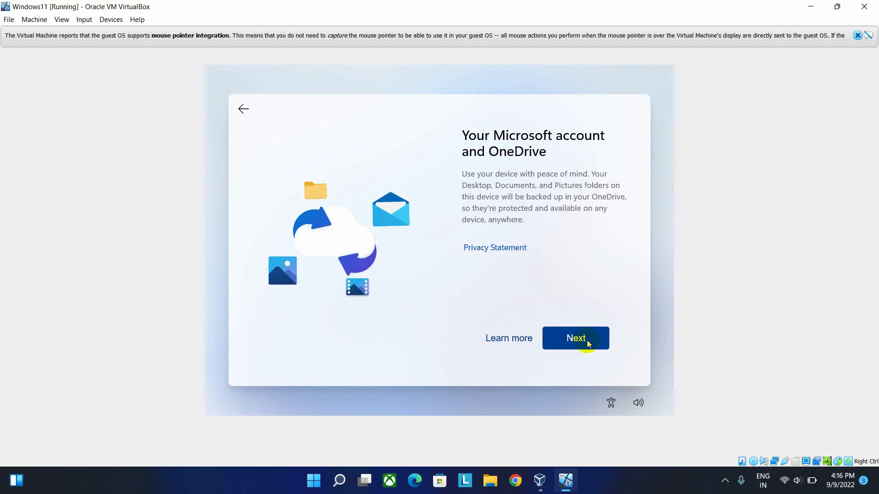
pyautogui.click(575, 338)
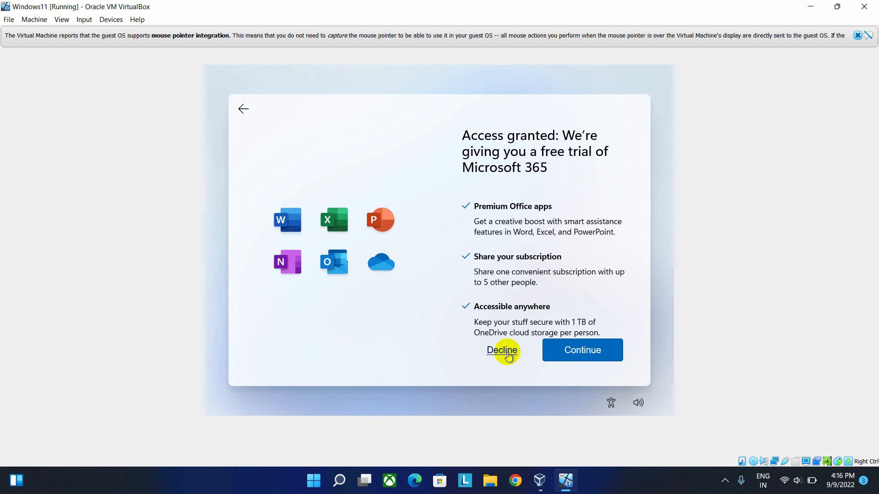
# Decline the Microsoft 365 free trial and skip the PC Game Pass offer
pyautogui.click(501, 351)
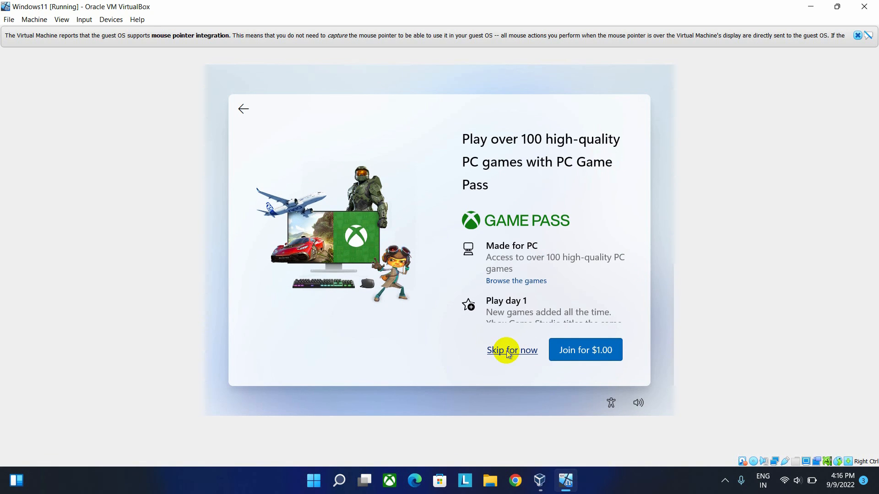
pyautogui.click(511, 350)
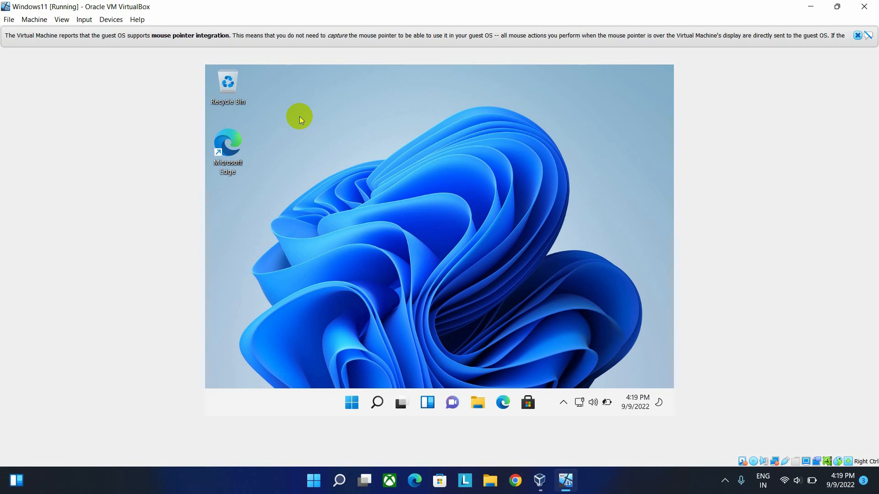
pyautogui.moveTo(319, 116)
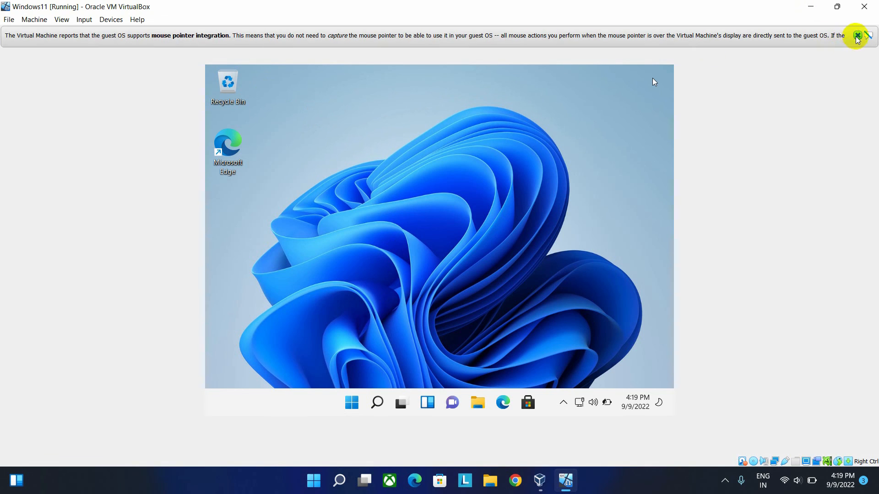
# Dismiss VirtualBox's mouse pointer integration notice over the finished Windows 11 desktop
pyautogui.click(857, 36)
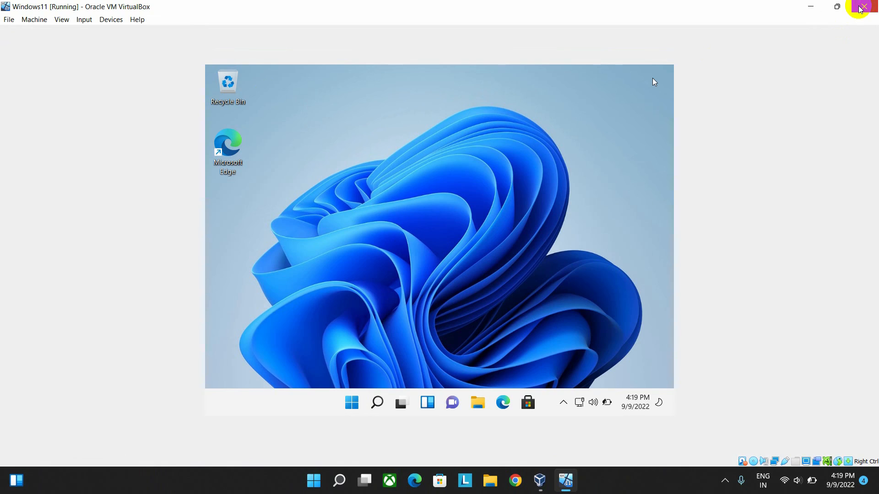